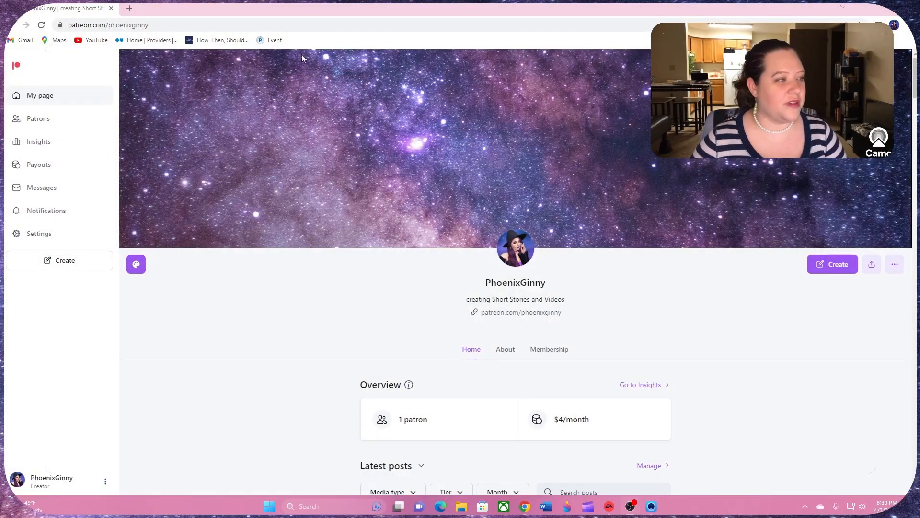
{"action": "mouse_move", "coordinate": [393, 68]}
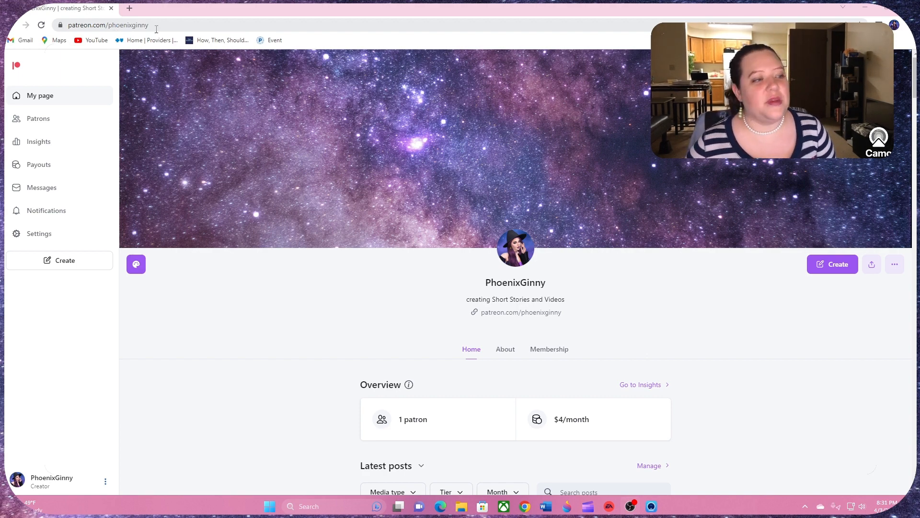
{"action": "mouse_move", "coordinate": [206, 318]}
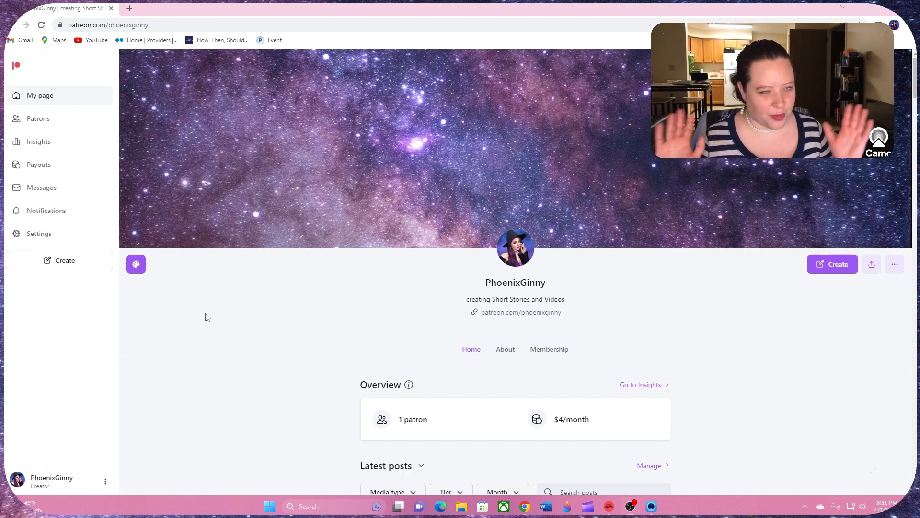
{"action": "mouse_move", "coordinate": [213, 313]}
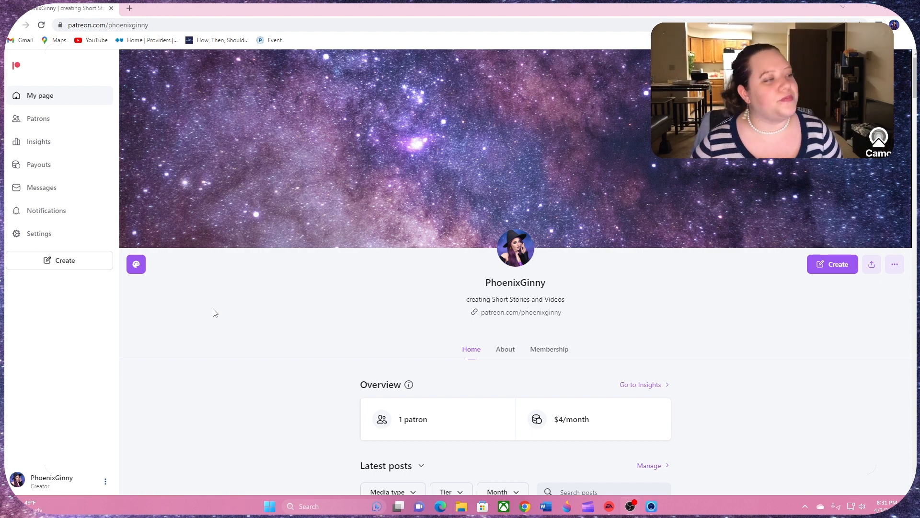
{"action": "mouse_move", "coordinate": [389, 165]}
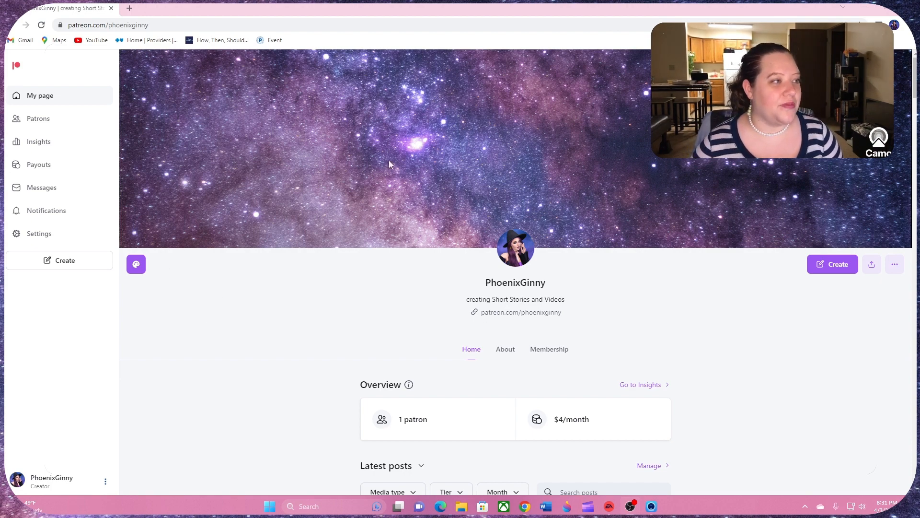
{"action": "mouse_move", "coordinate": [304, 326]}
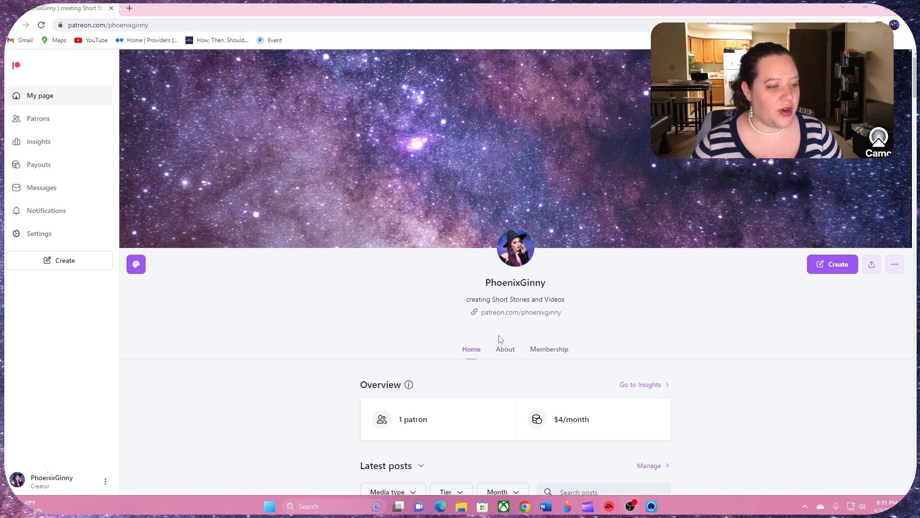
Switch PhoenixGinny's page to 'Viewing as: Patron' and scroll down the feed to the Chapter One post
{"action": "left_click", "coordinate": [895, 265]}
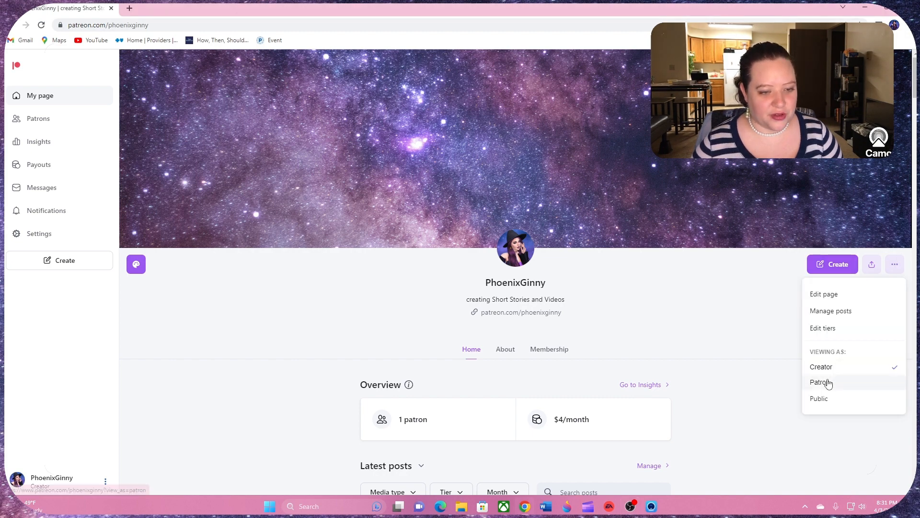
{"action": "left_click", "coordinate": [821, 383]}
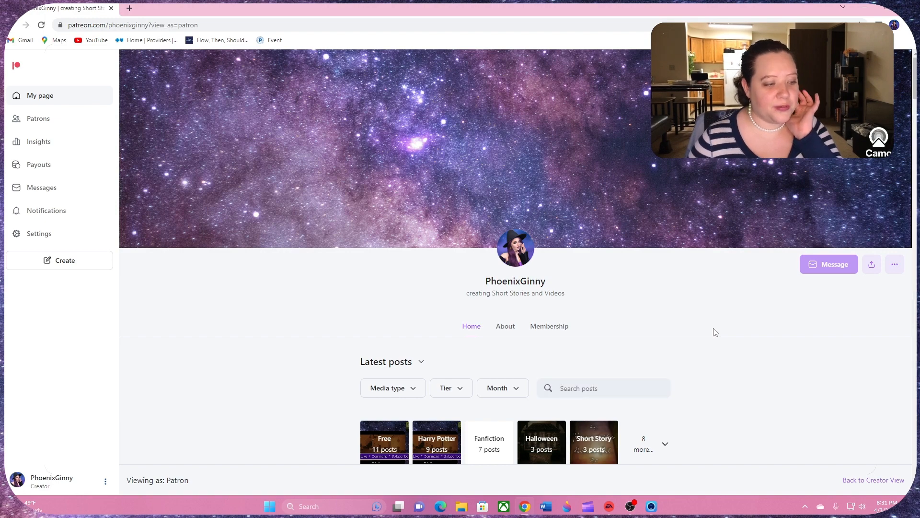
{"action": "mouse_move", "coordinate": [745, 331]}
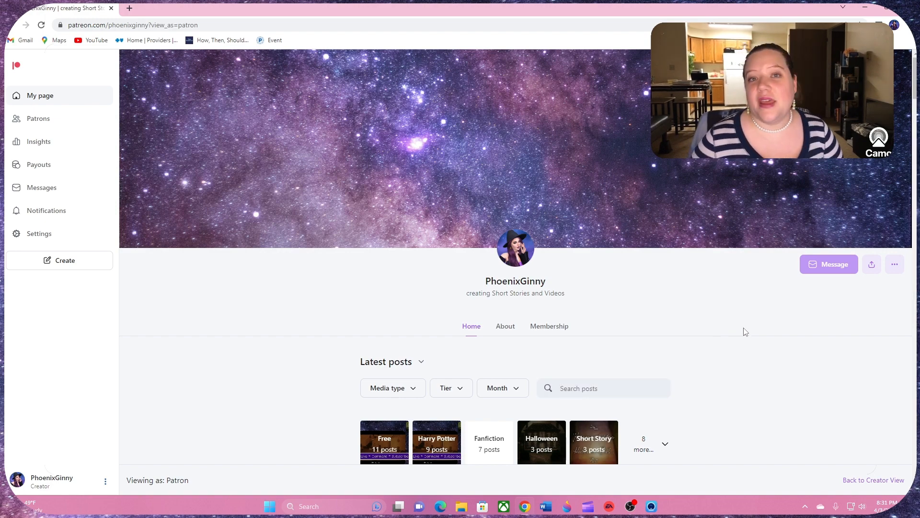
{"action": "scroll", "scroll_direction": "down", "scroll_amount": 3}
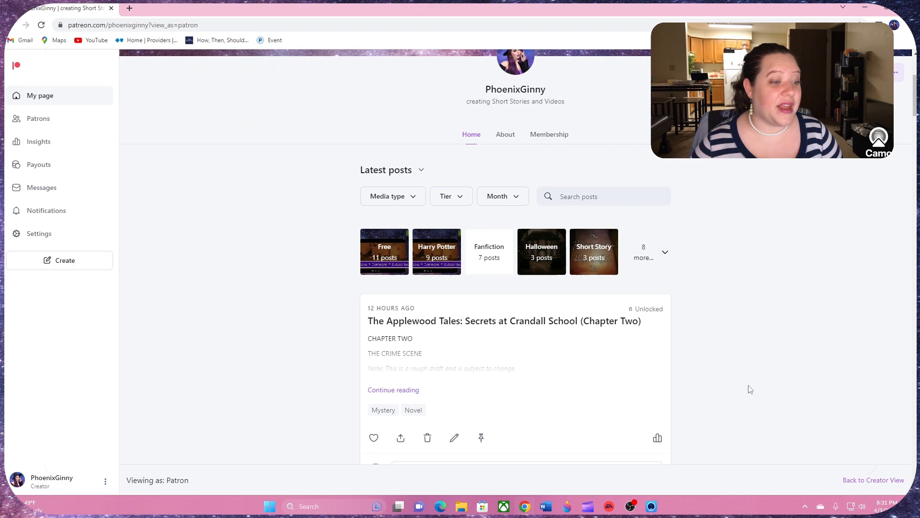
{"action": "mouse_move", "coordinate": [777, 388]}
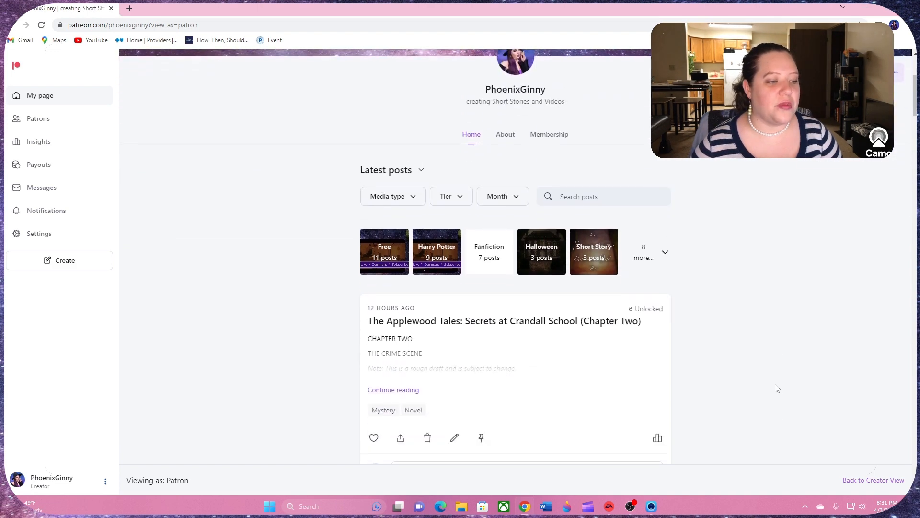
{"action": "scroll", "scroll_direction": "down", "scroll_amount": 3}
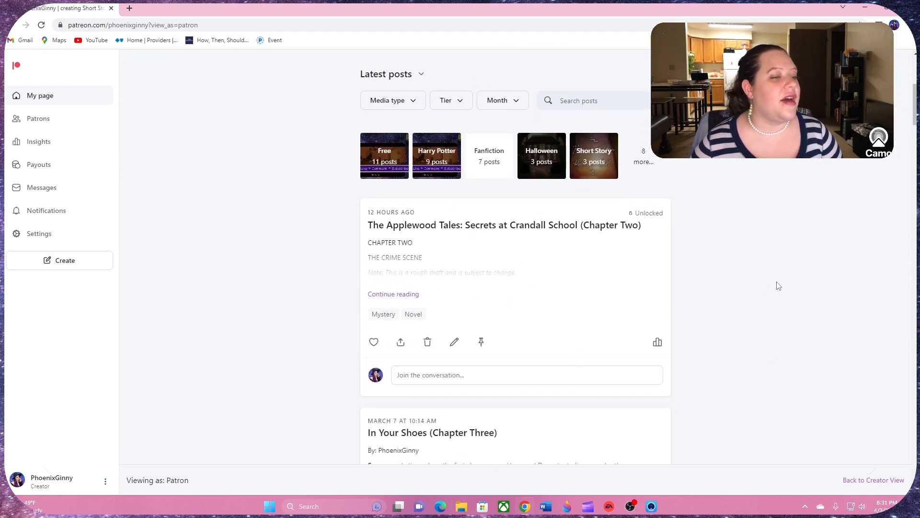
{"action": "mouse_move", "coordinate": [785, 294]}
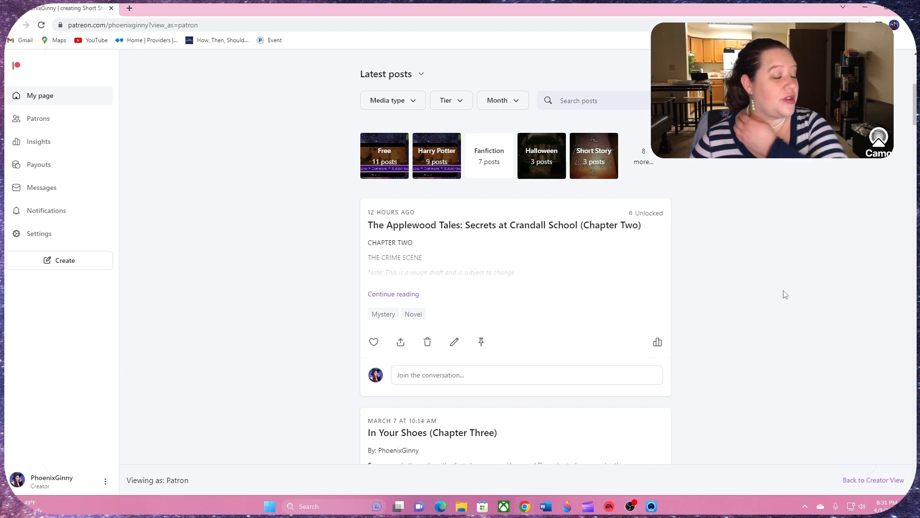
{"action": "scroll", "scroll_direction": "down", "scroll_amount": 3}
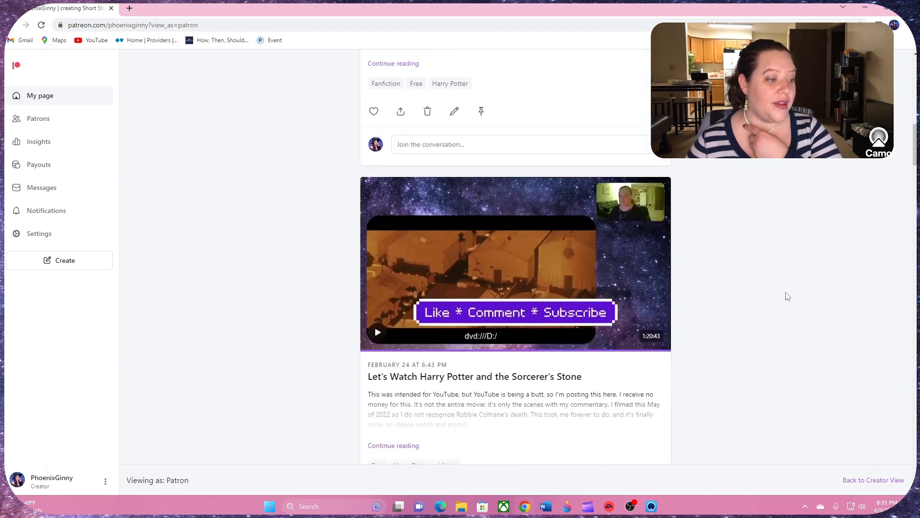
{"action": "scroll", "scroll_direction": "down", "scroll_amount": 3}
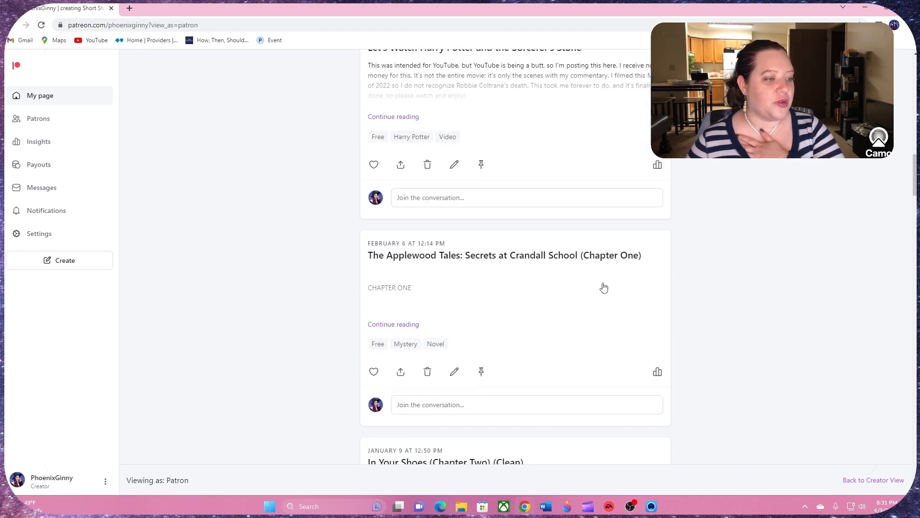
Expand Chapter One with Continue reading and read through the full story text
{"action": "left_click", "coordinate": [393, 323]}
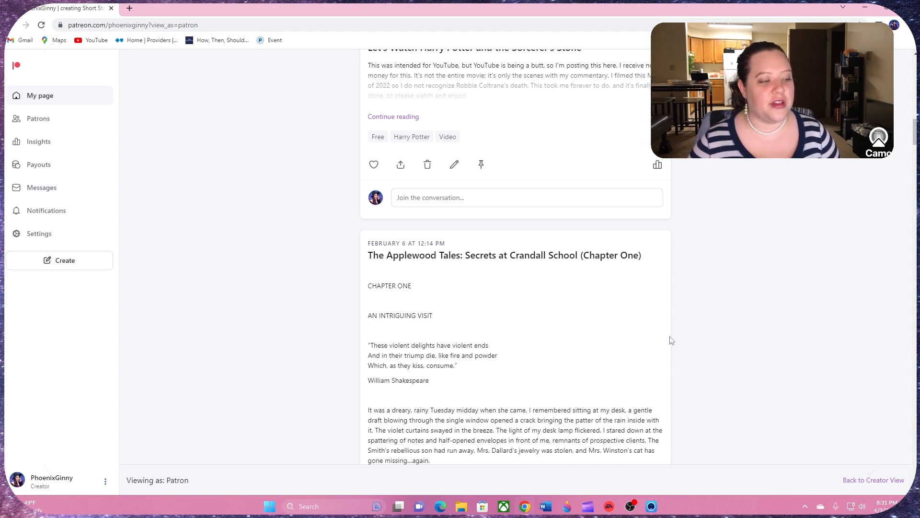
{"action": "scroll", "scroll_direction": "down", "scroll_amount": 3}
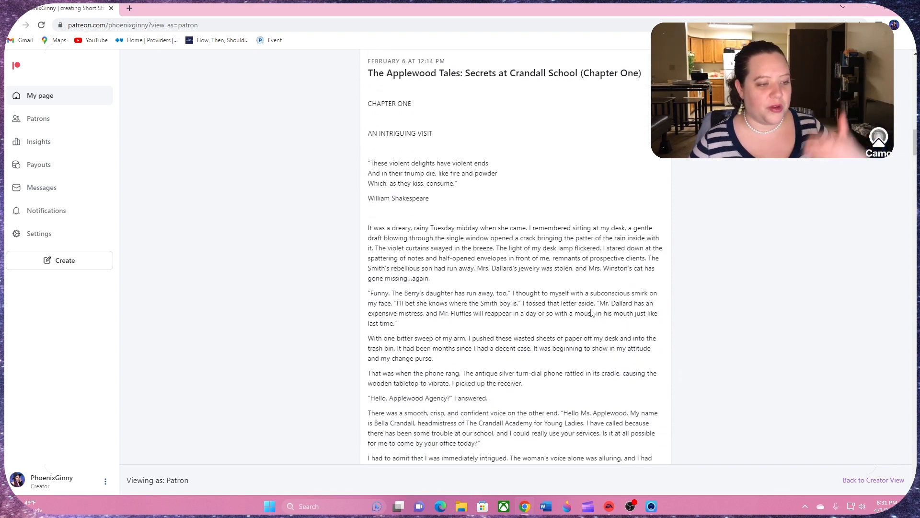
{"action": "scroll", "scroll_direction": "down", "scroll_amount": 3}
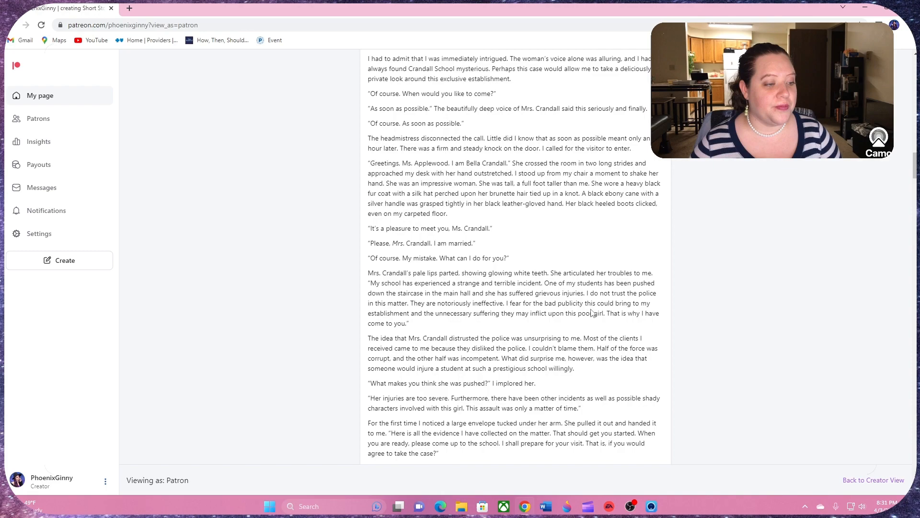
{"action": "scroll", "scroll_direction": "down", "scroll_amount": 3}
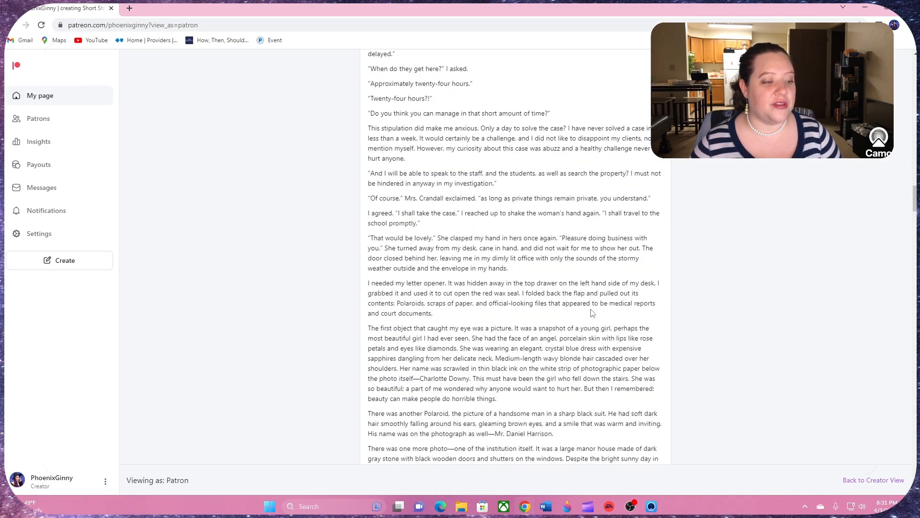
{"action": "scroll", "scroll_direction": "down", "scroll_amount": 3}
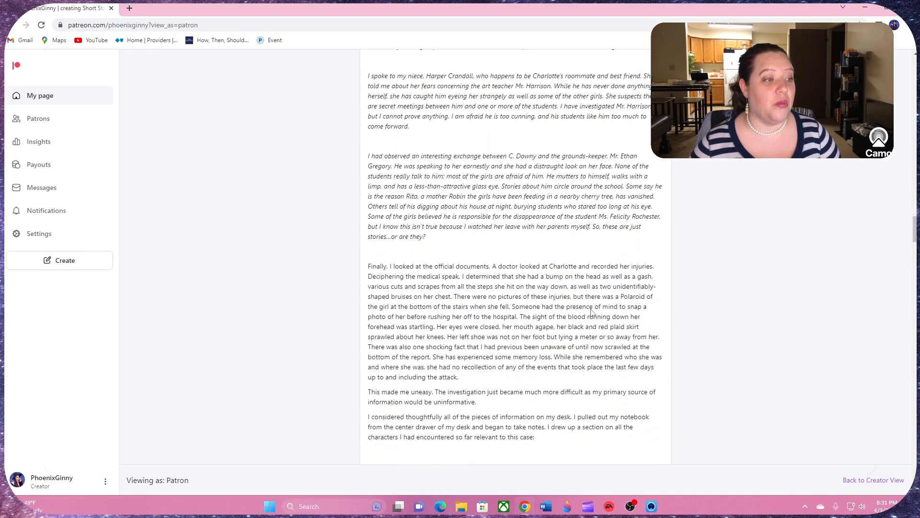
{"action": "scroll", "scroll_direction": "down", "scroll_amount": 3}
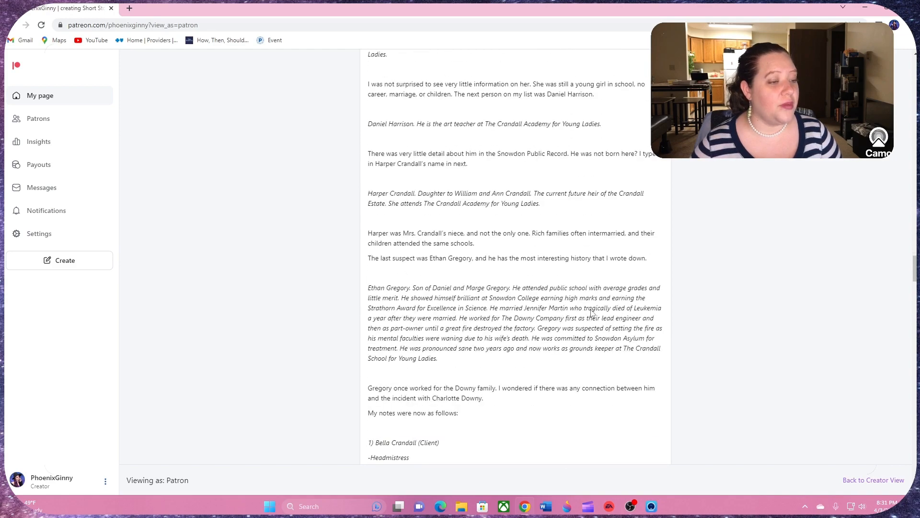
{"action": "scroll", "scroll_direction": "up", "scroll_amount": 3}
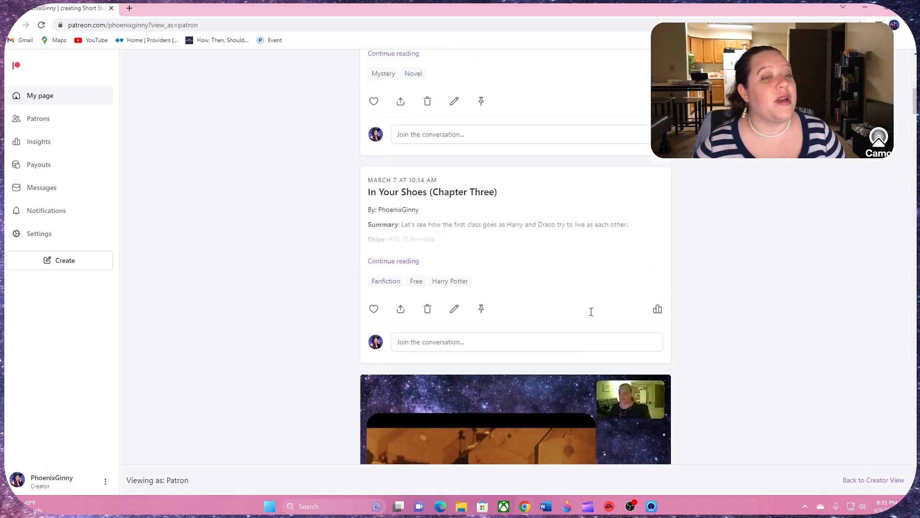
{"action": "scroll", "scroll_direction": "up", "scroll_amount": 3}
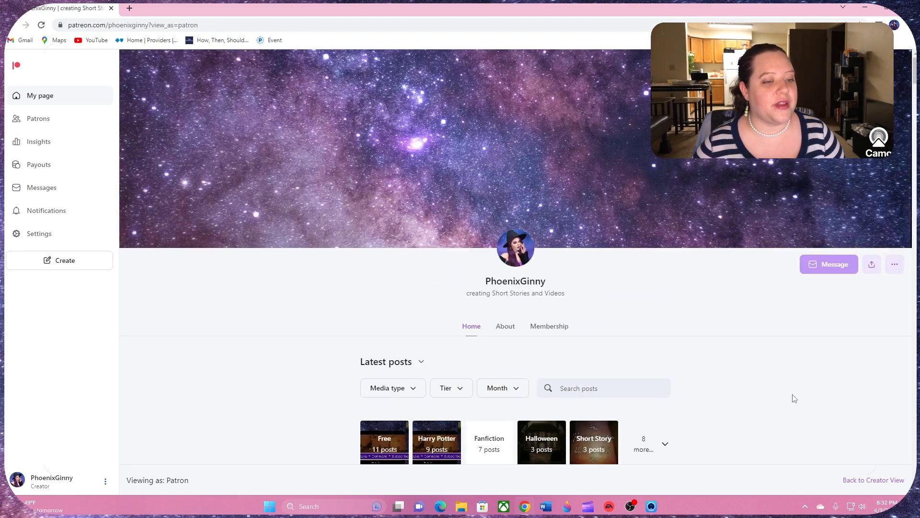
{"action": "mouse_move", "coordinate": [804, 377]}
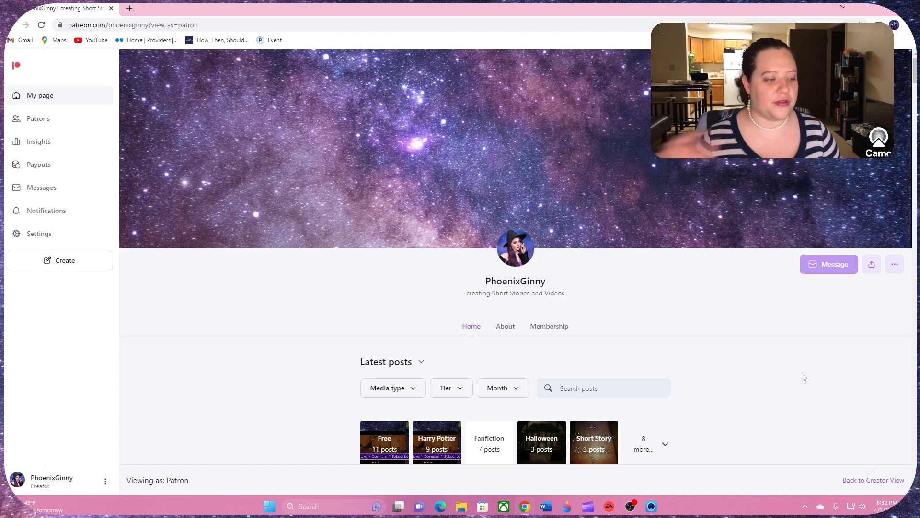
{"action": "scroll", "scroll_direction": "down", "scroll_amount": 3}
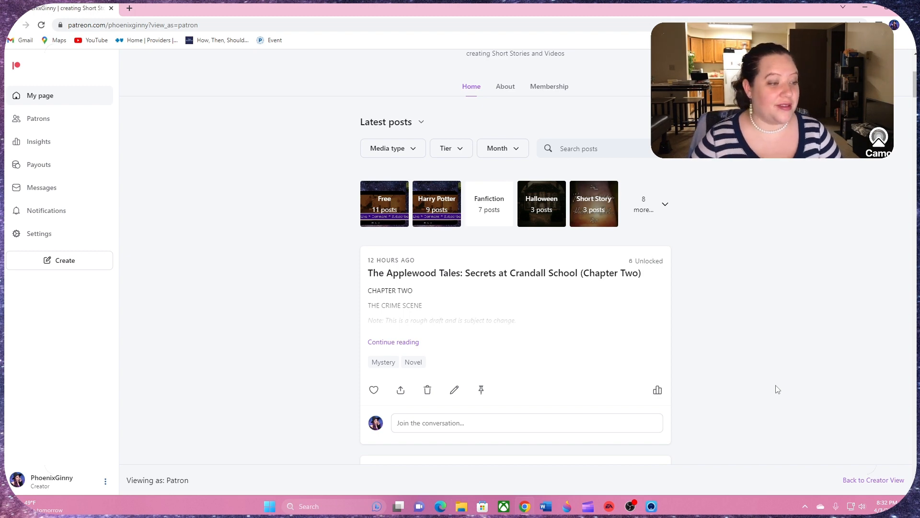
{"action": "mouse_move", "coordinate": [745, 334]}
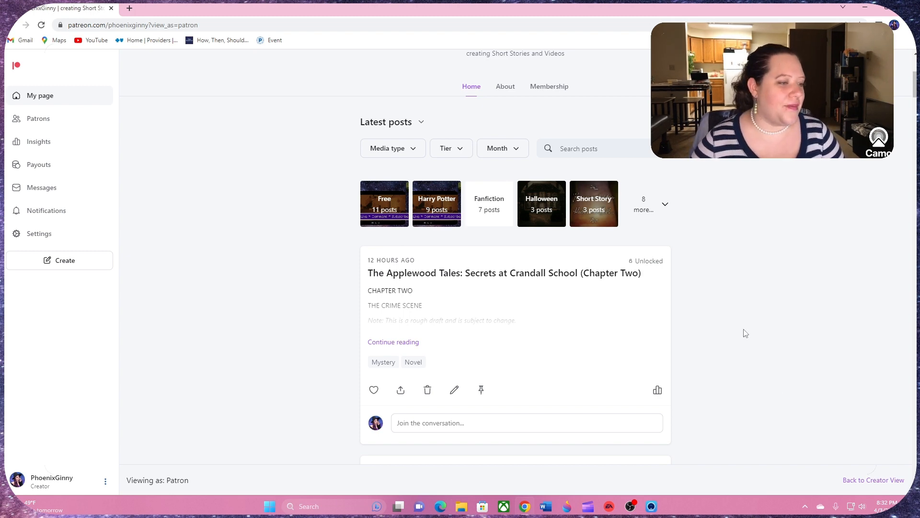
{"action": "mouse_move", "coordinate": [758, 334]}
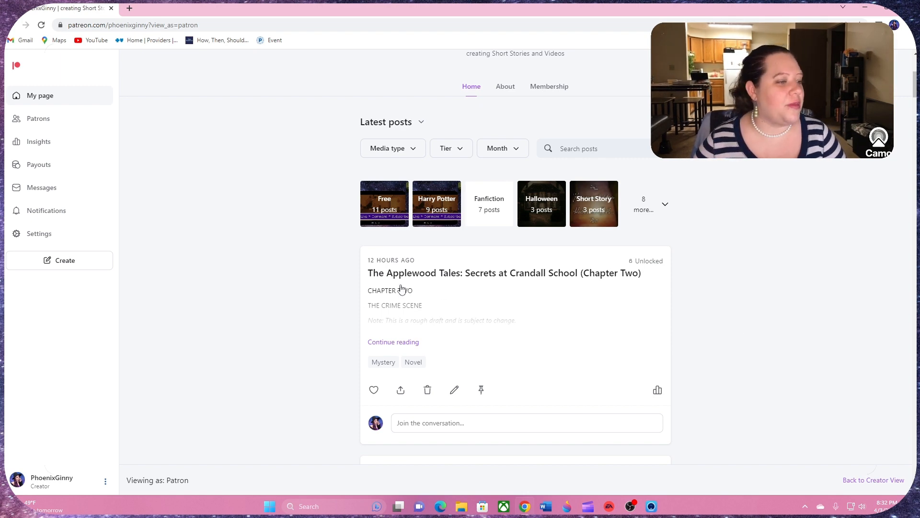
{"action": "mouse_move", "coordinate": [797, 354]}
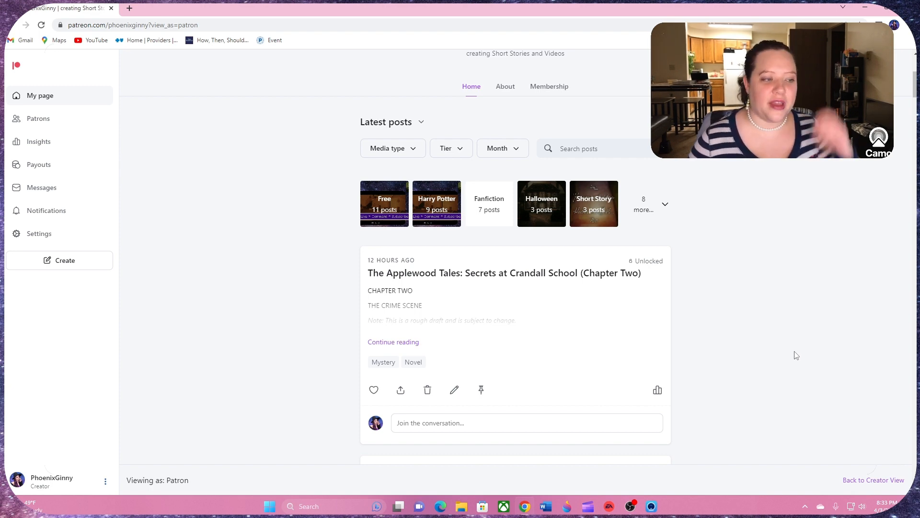
{"action": "mouse_move", "coordinate": [786, 337]}
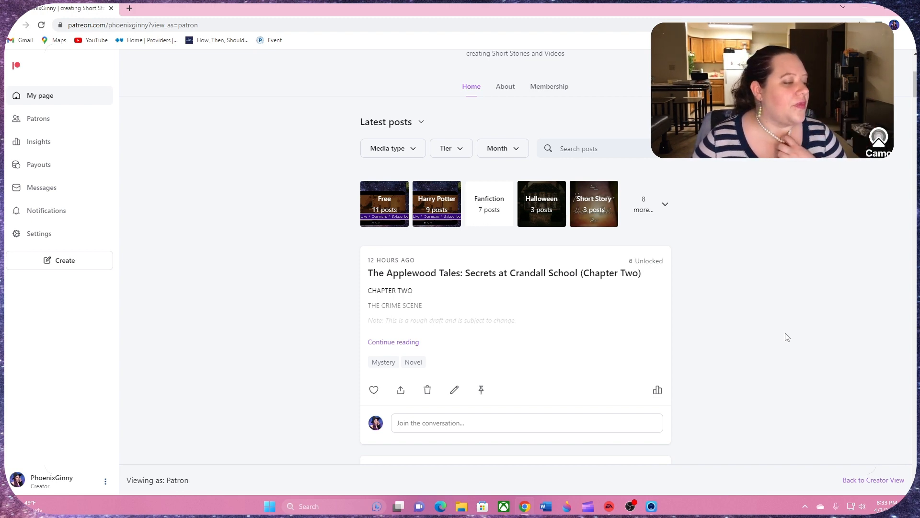
{"action": "scroll", "scroll_direction": "down", "scroll_amount": 3}
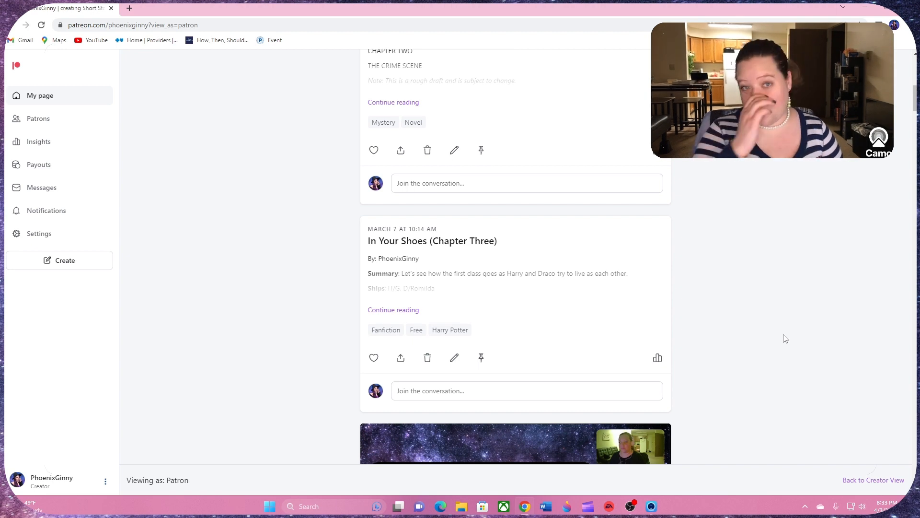
{"action": "scroll", "scroll_direction": "up", "scroll_amount": 3}
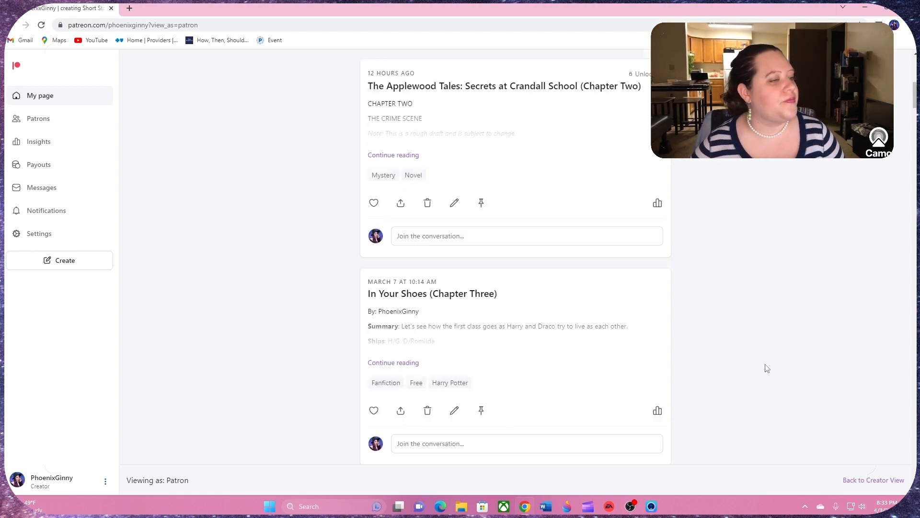
{"action": "scroll", "scroll_direction": "up", "scroll_amount": 3}
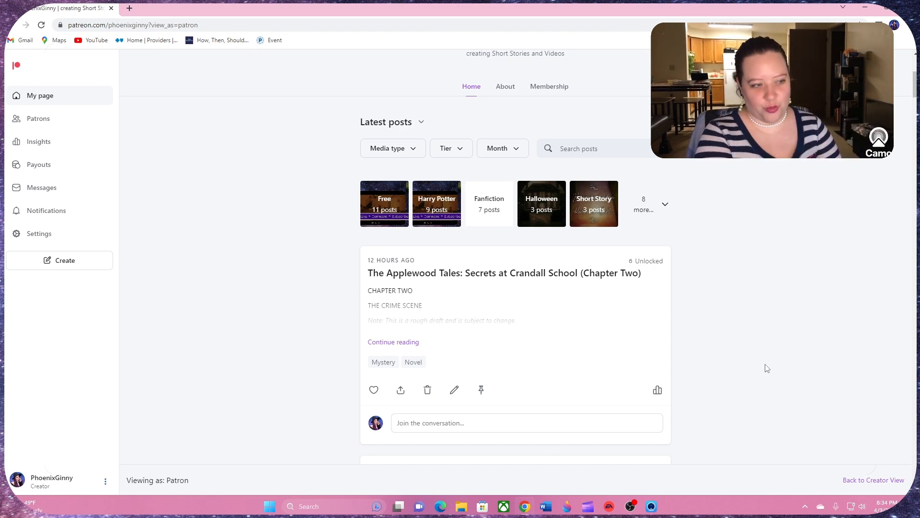
{"action": "scroll", "scroll_direction": "down", "scroll_amount": 3}
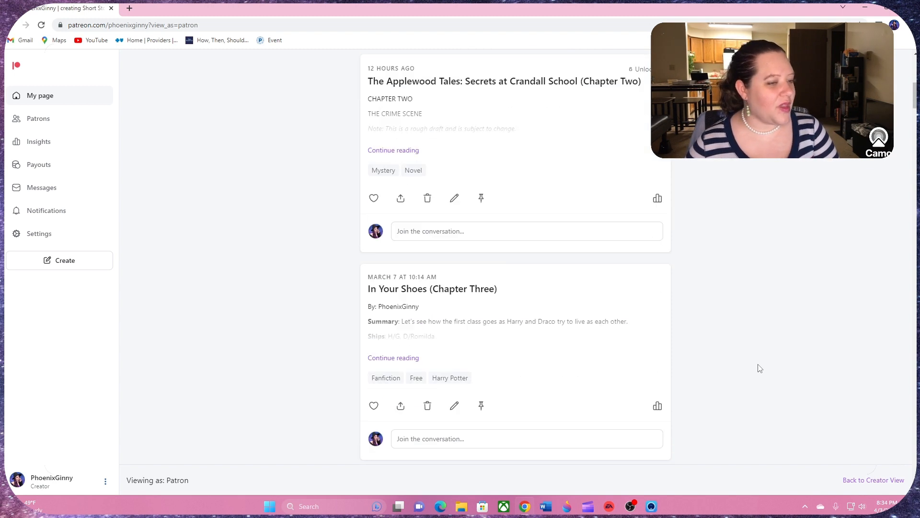
{"action": "scroll", "scroll_direction": "down", "scroll_amount": 3}
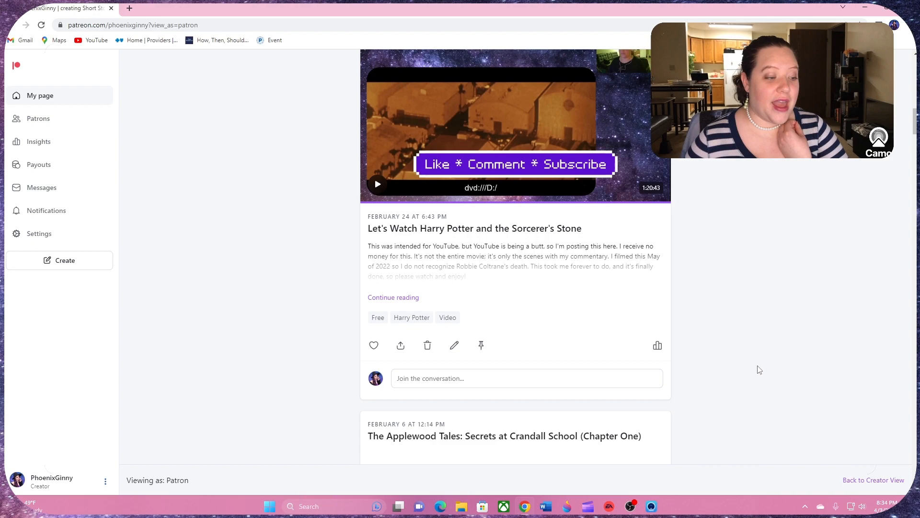
{"action": "scroll", "scroll_direction": "down", "scroll_amount": 3}
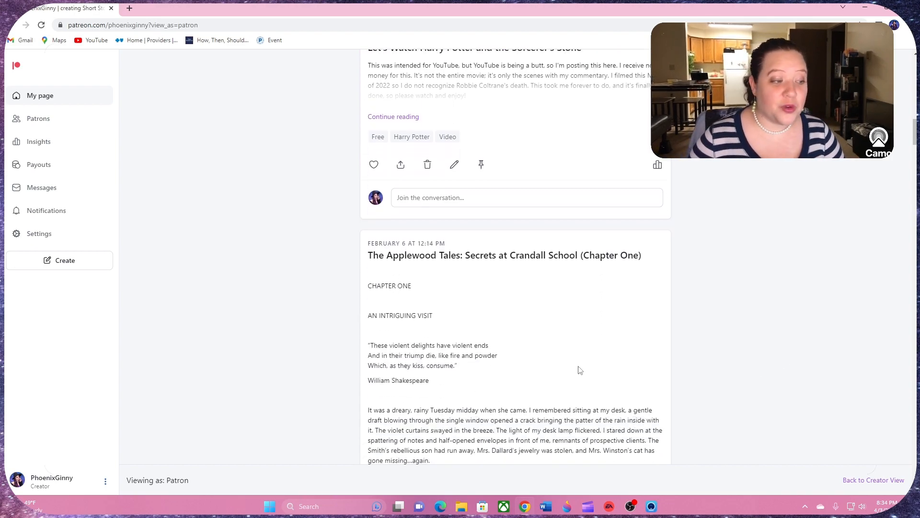
{"action": "scroll", "scroll_direction": "down", "scroll_amount": 3}
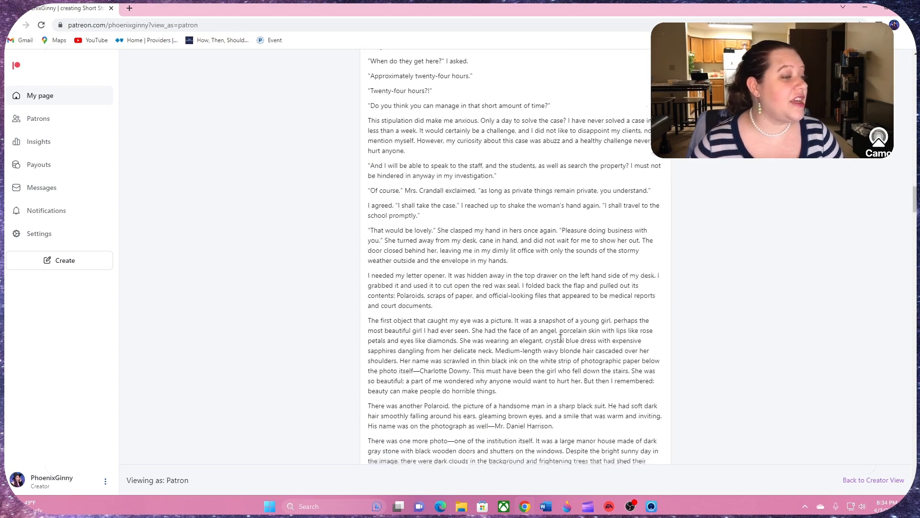
{"action": "scroll", "scroll_direction": "down", "scroll_amount": 3}
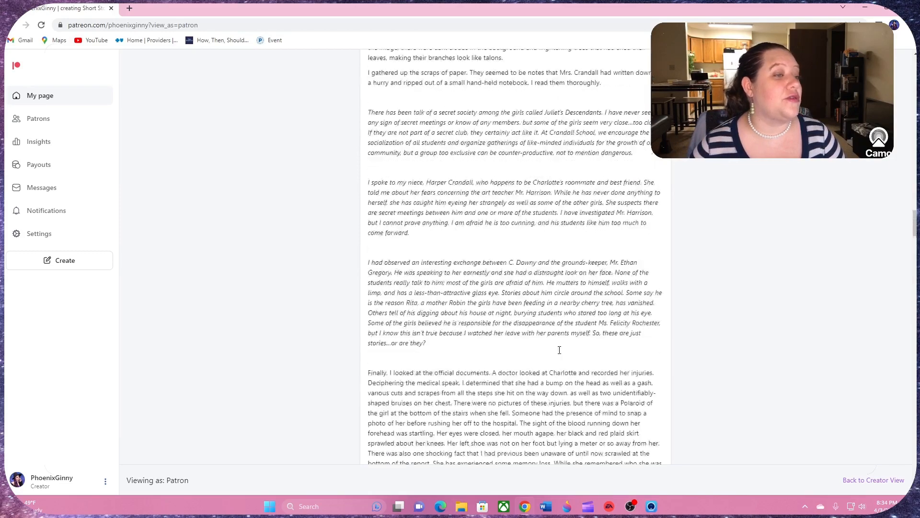
{"action": "scroll", "scroll_direction": "down", "scroll_amount": 3}
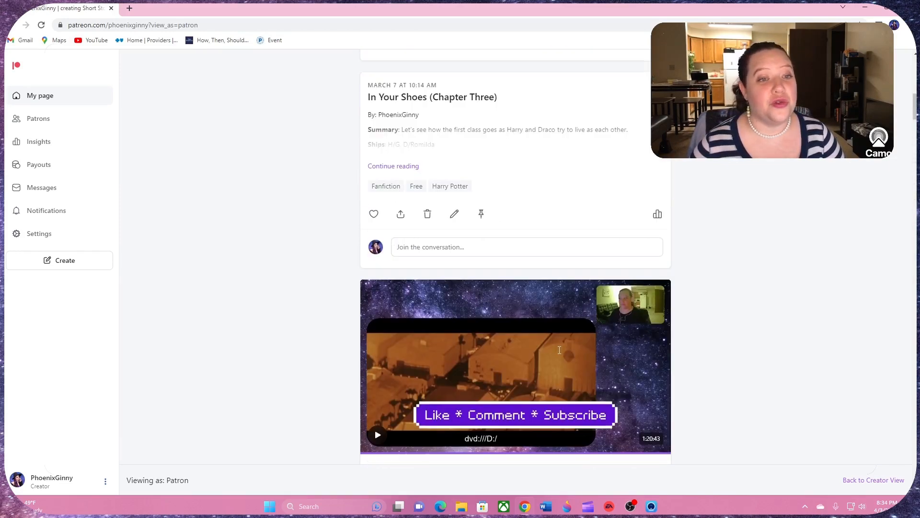
{"action": "scroll", "scroll_direction": "up", "scroll_amount": 3}
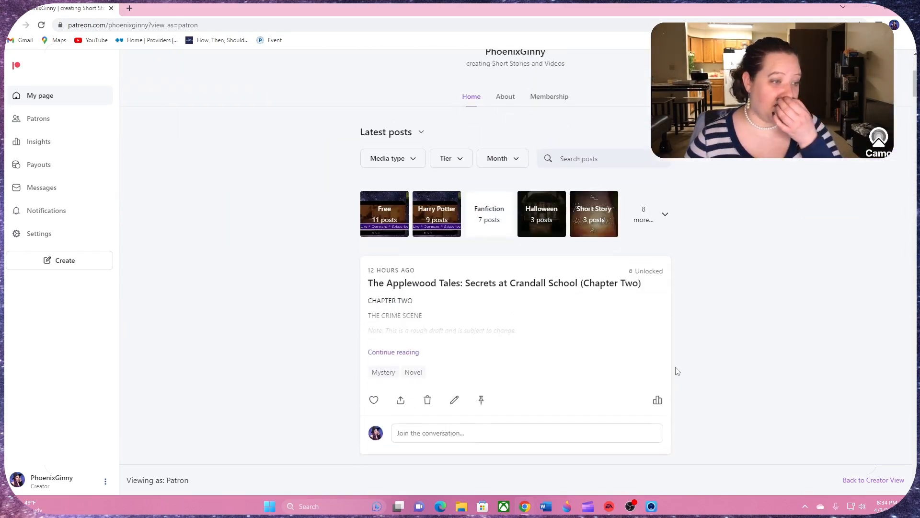
{"action": "scroll", "scroll_direction": "down", "scroll_amount": 3}
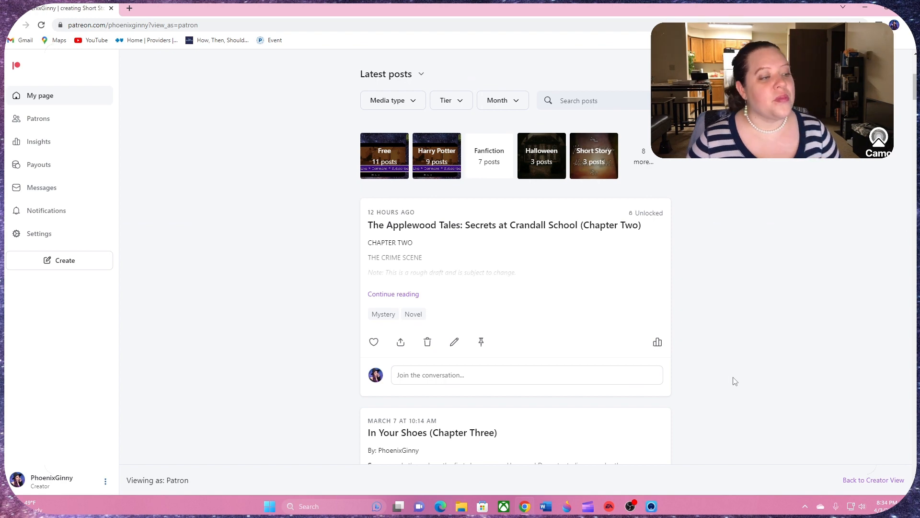
{"action": "scroll", "scroll_direction": "down", "scroll_amount": 3}
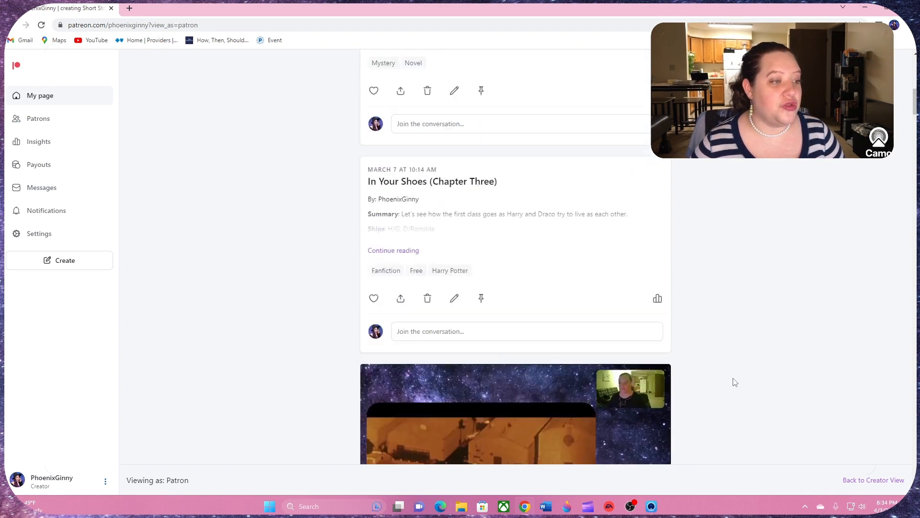
{"action": "scroll", "scroll_direction": "up", "scroll_amount": 3}
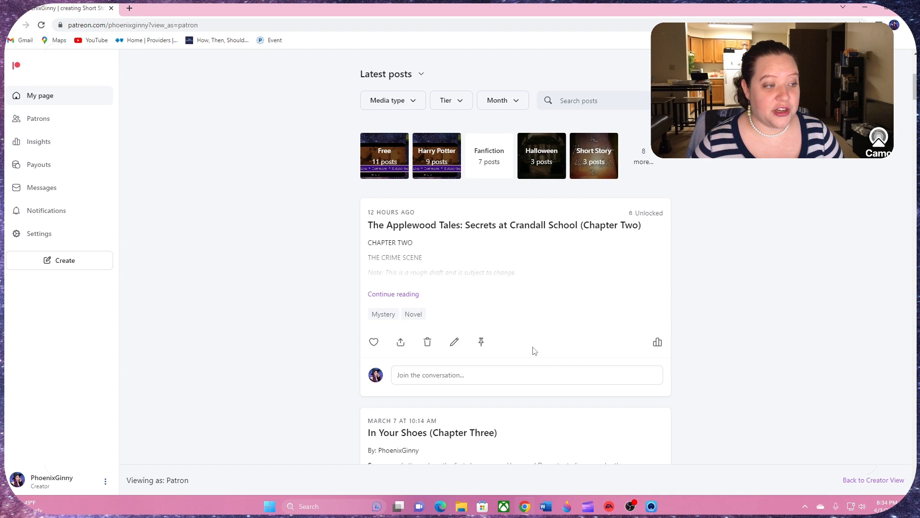
{"action": "mouse_move", "coordinate": [738, 353]}
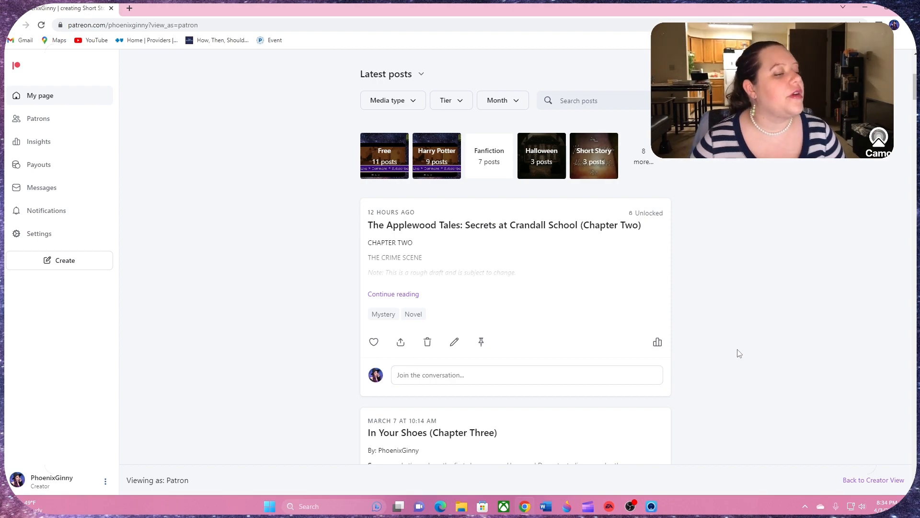
{"action": "scroll", "scroll_direction": "down", "scroll_amount": 3}
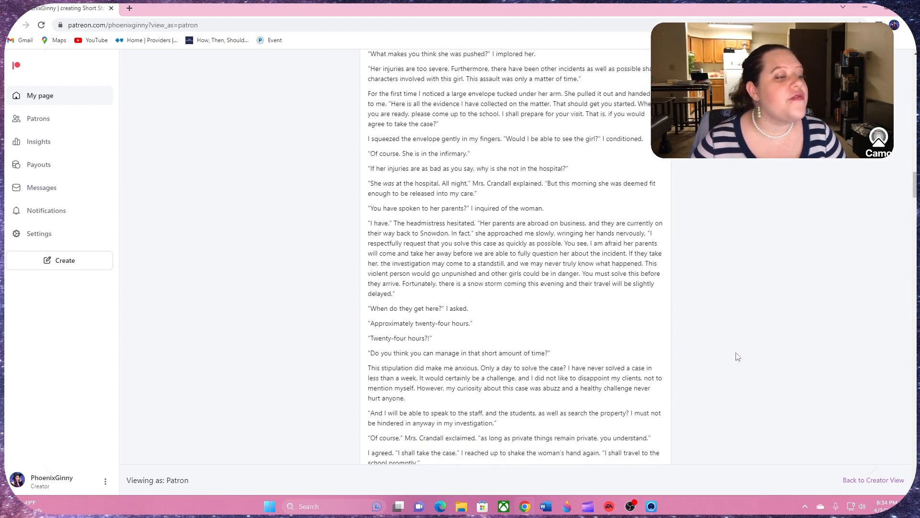
{"action": "scroll", "scroll_direction": "down", "scroll_amount": 3}
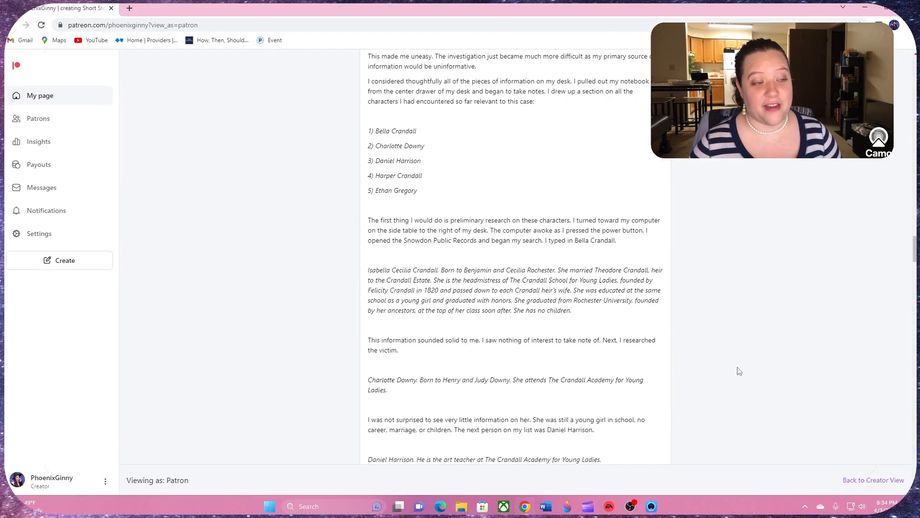
{"action": "scroll", "scroll_direction": "up", "scroll_amount": 3}
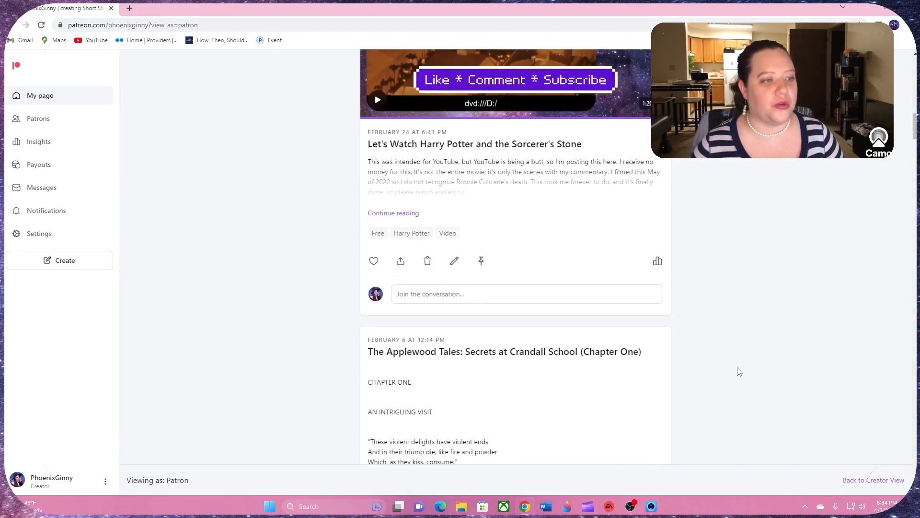
{"action": "scroll", "scroll_direction": "up", "scroll_amount": 3}
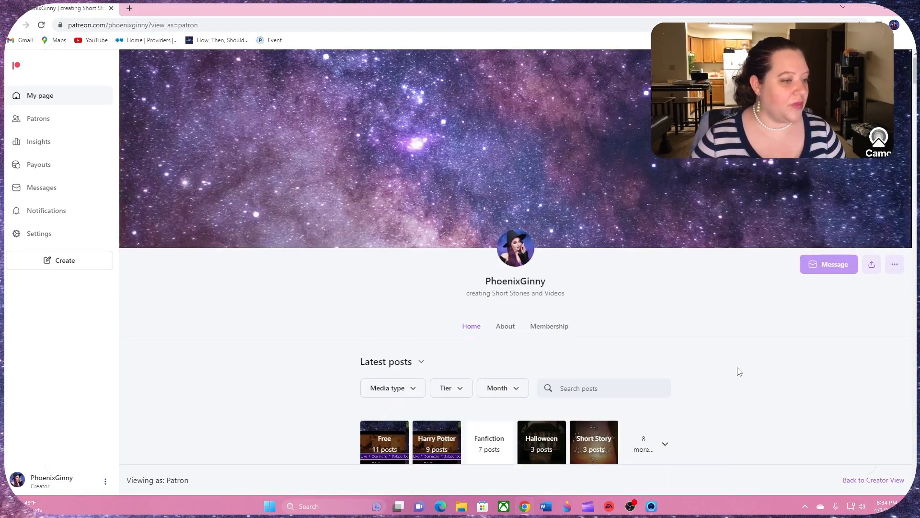
{"action": "scroll", "scroll_direction": "down", "scroll_amount": 3}
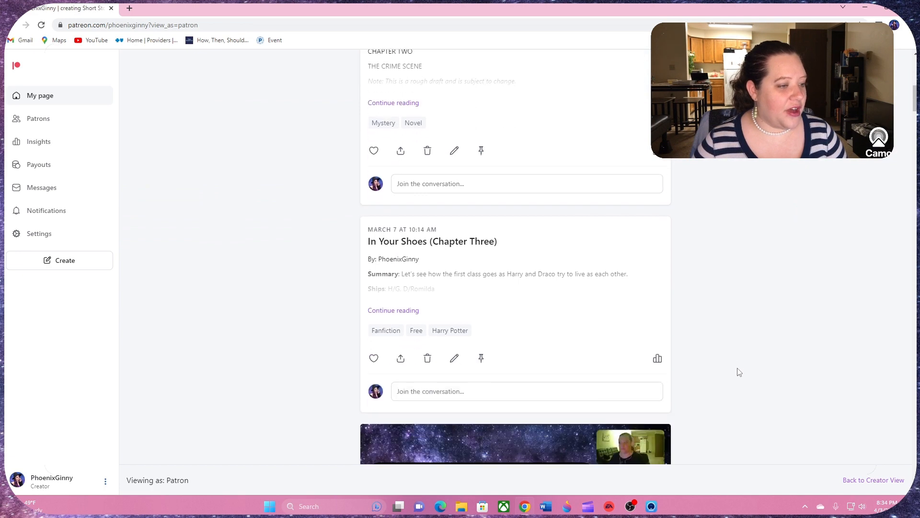
{"action": "mouse_move", "coordinate": [691, 285]}
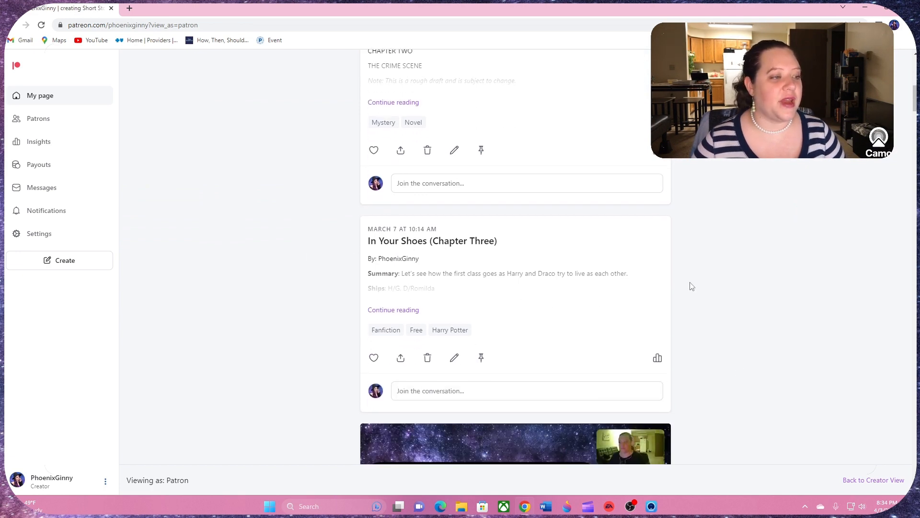
{"action": "scroll", "scroll_direction": "up", "scroll_amount": 3}
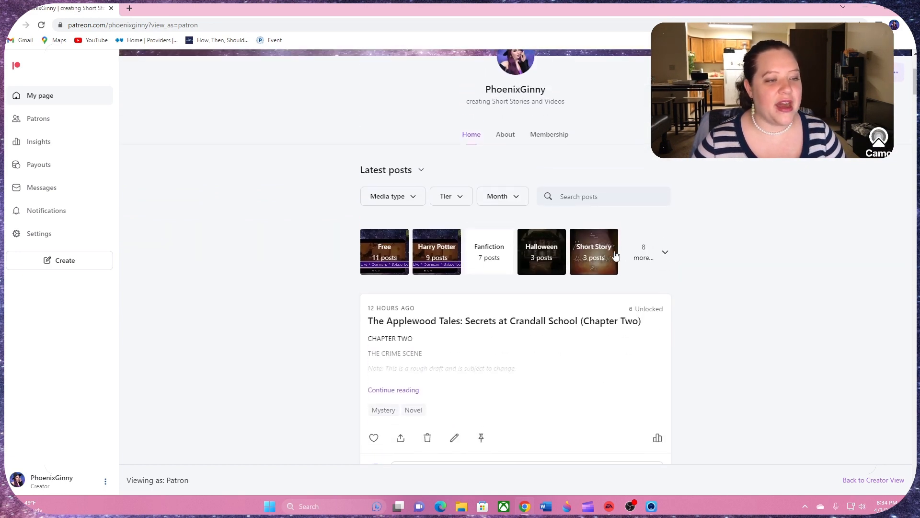
{"action": "mouse_move", "coordinate": [396, 236]}
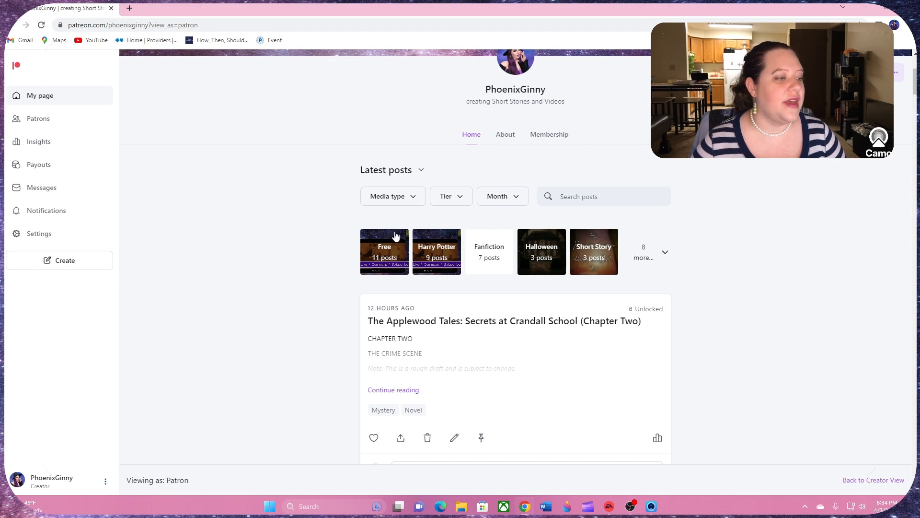
{"action": "scroll", "scroll_direction": "down", "scroll_amount": 3}
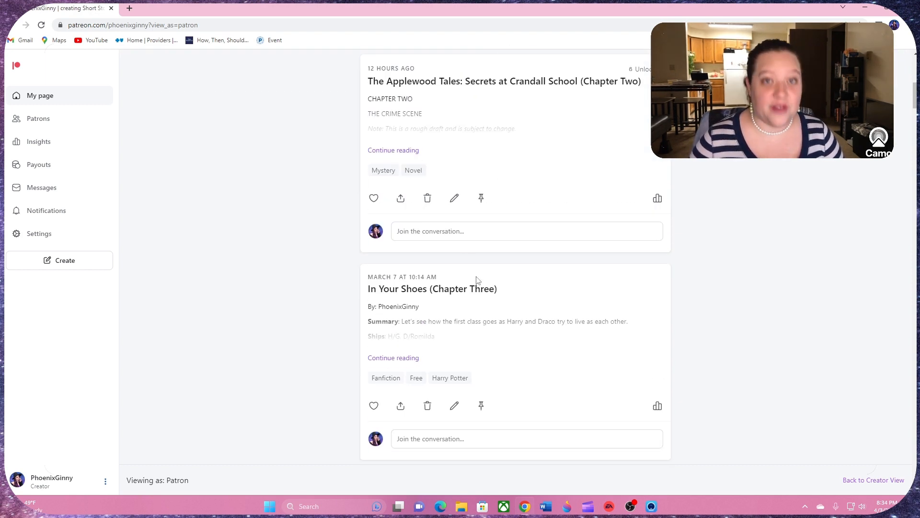
{"action": "mouse_move", "coordinate": [733, 273]}
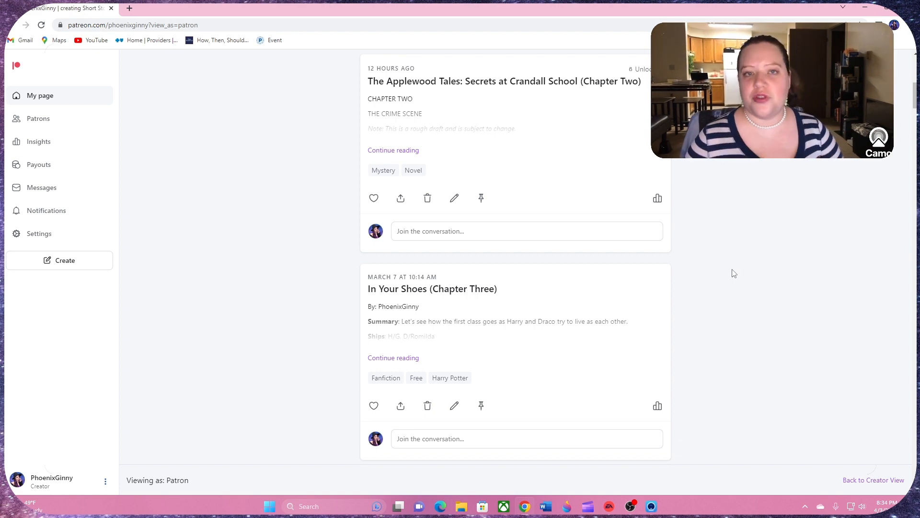
{"action": "mouse_move", "coordinate": [796, 271]}
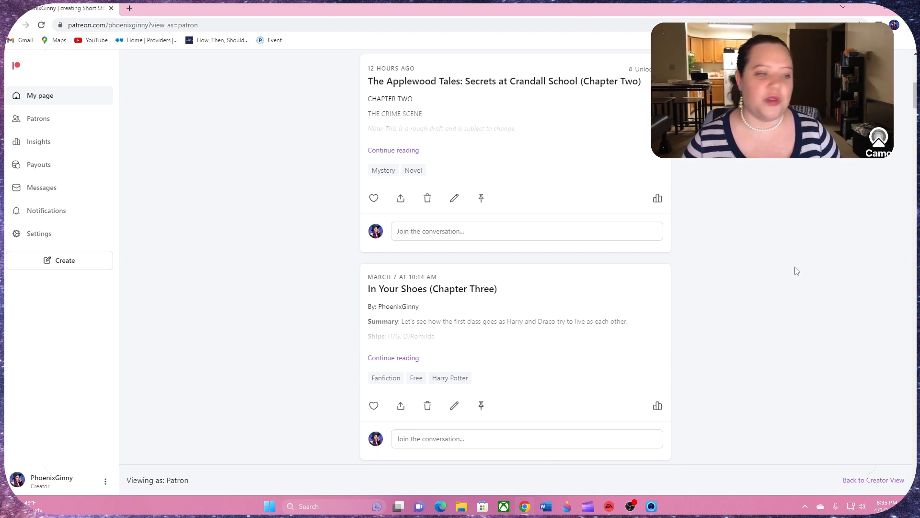
{"action": "scroll", "scroll_direction": "down", "scroll_amount": 3}
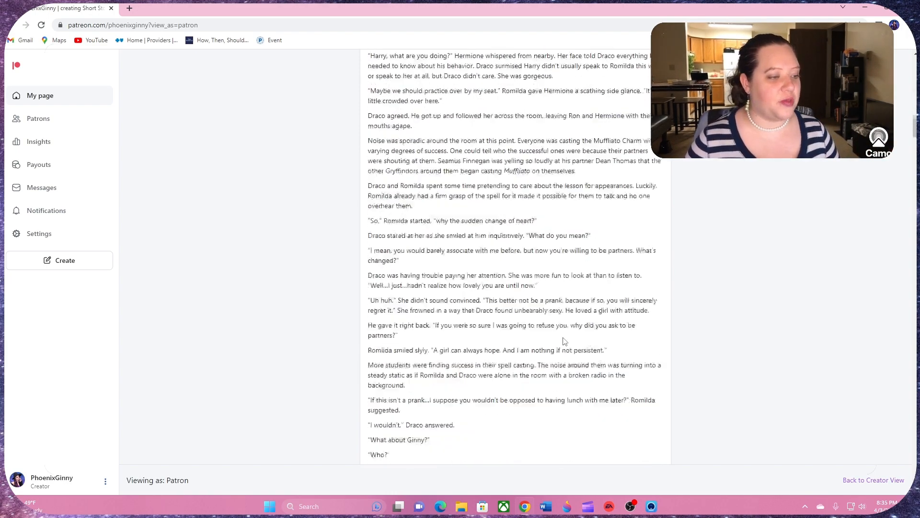
{"action": "scroll", "scroll_direction": "up", "scroll_amount": 3}
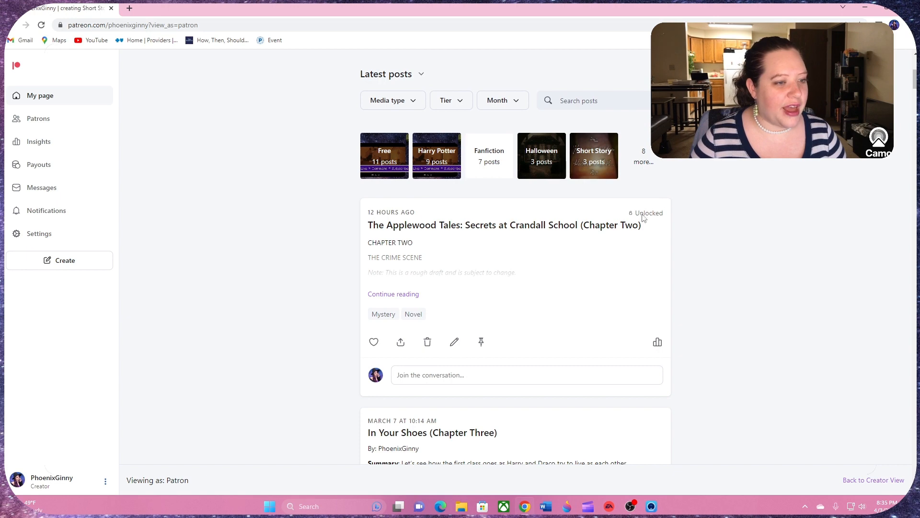
{"action": "mouse_move", "coordinate": [689, 229]}
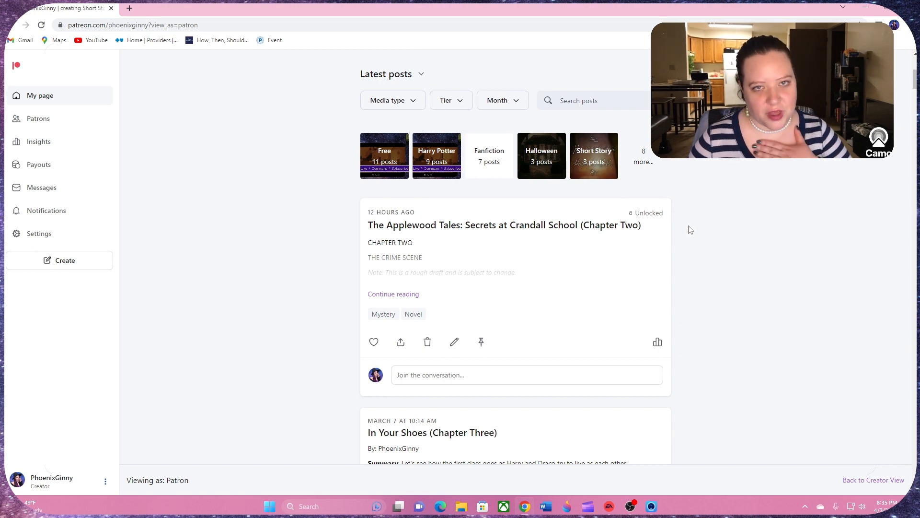
{"action": "mouse_move", "coordinate": [638, 214]}
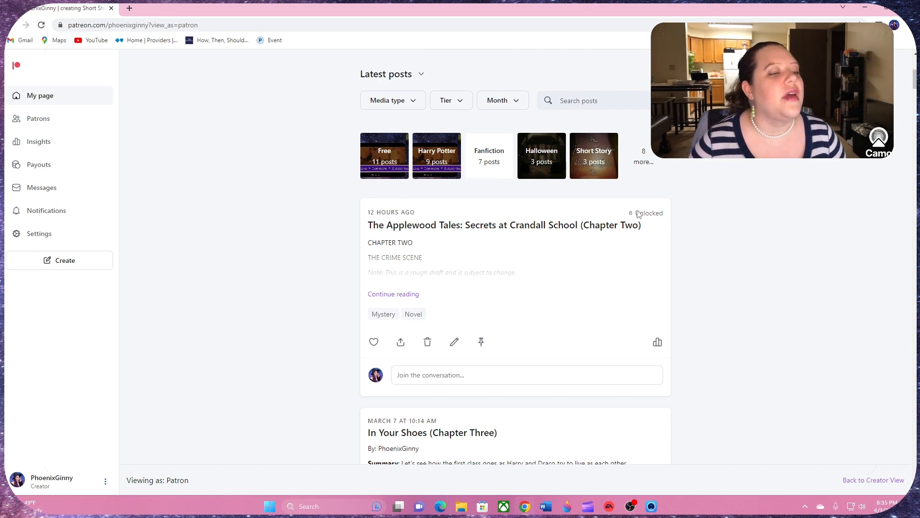
{"action": "mouse_move", "coordinate": [709, 223]}
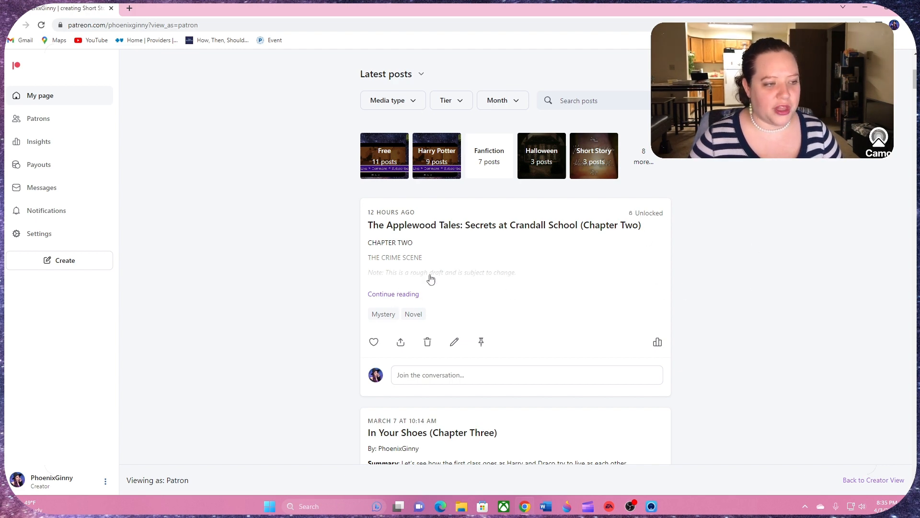
{"action": "scroll", "scroll_direction": "up", "scroll_amount": 3}
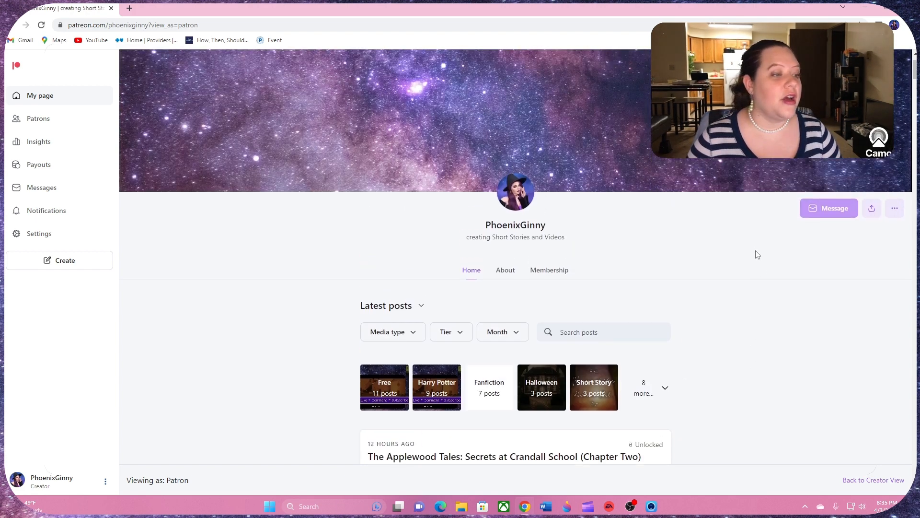
{"action": "scroll", "scroll_direction": "down", "scroll_amount": 3}
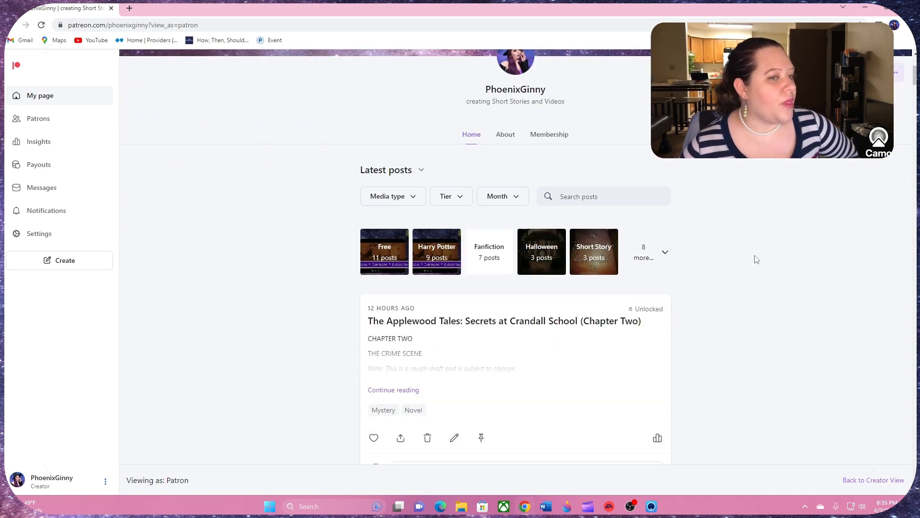
{"action": "mouse_move", "coordinate": [661, 232]}
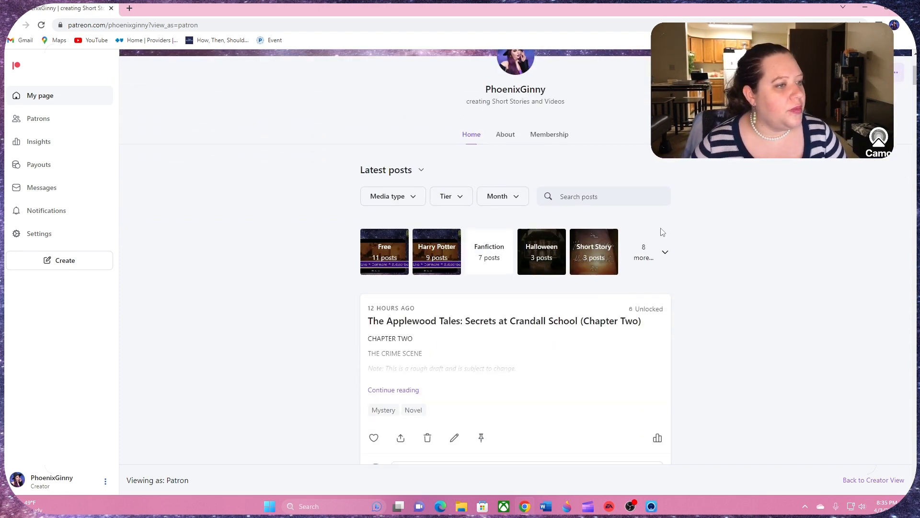
{"action": "mouse_move", "coordinate": [393, 244]}
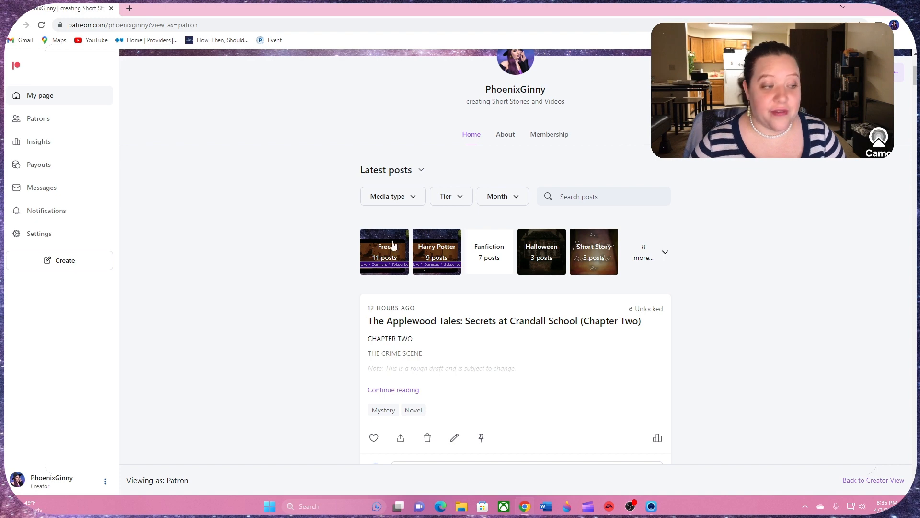
{"action": "mouse_move", "coordinate": [443, 257]}
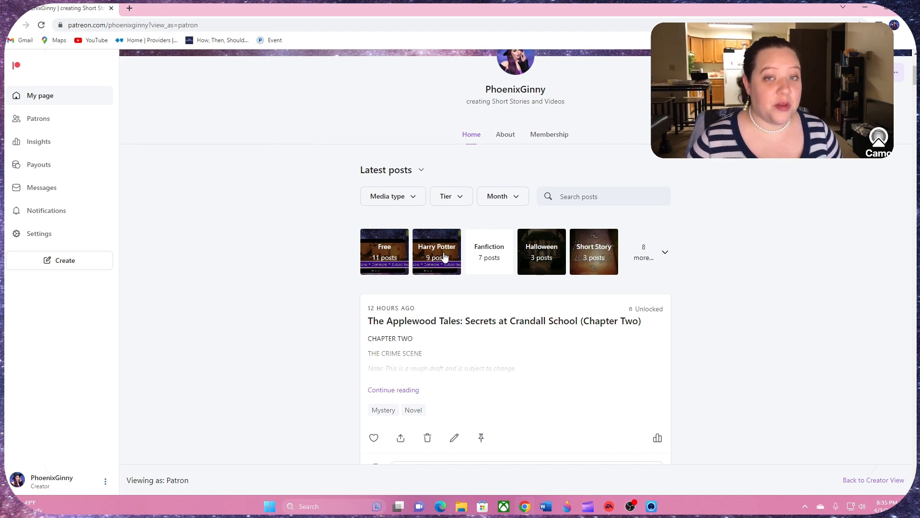
{"action": "mouse_move", "coordinate": [482, 246]}
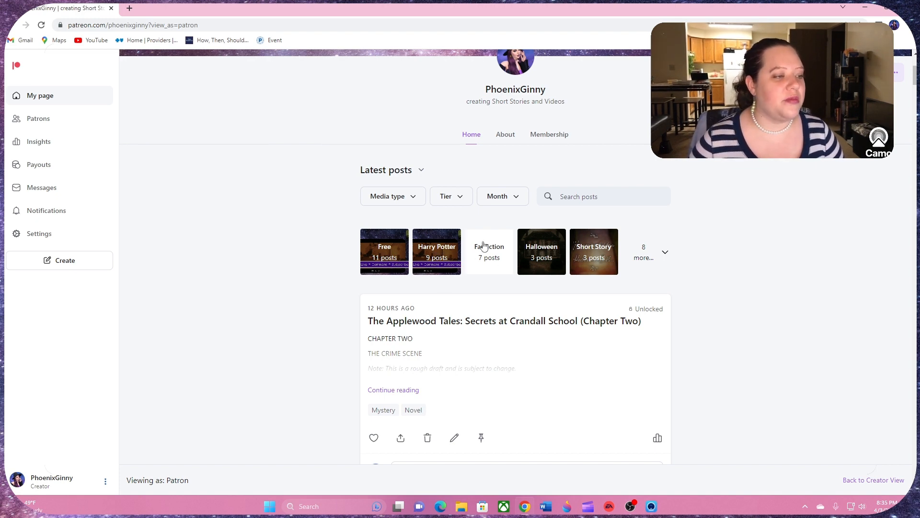
{"action": "mouse_move", "coordinate": [540, 251]}
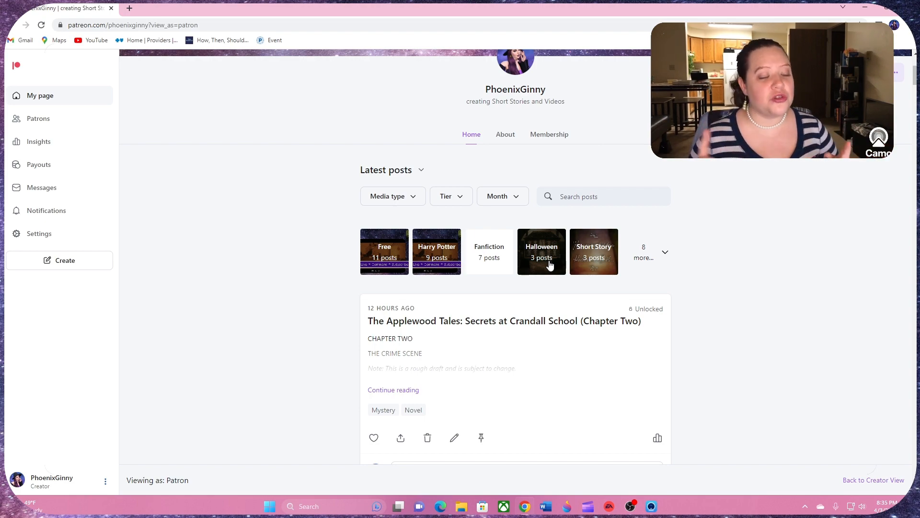
Scroll through In Your Shoes (Chapter Three) to its Fanfiction, Free and Harry Potter tags and like bar
{"action": "scroll", "scroll_direction": "down", "scroll_amount": 3}
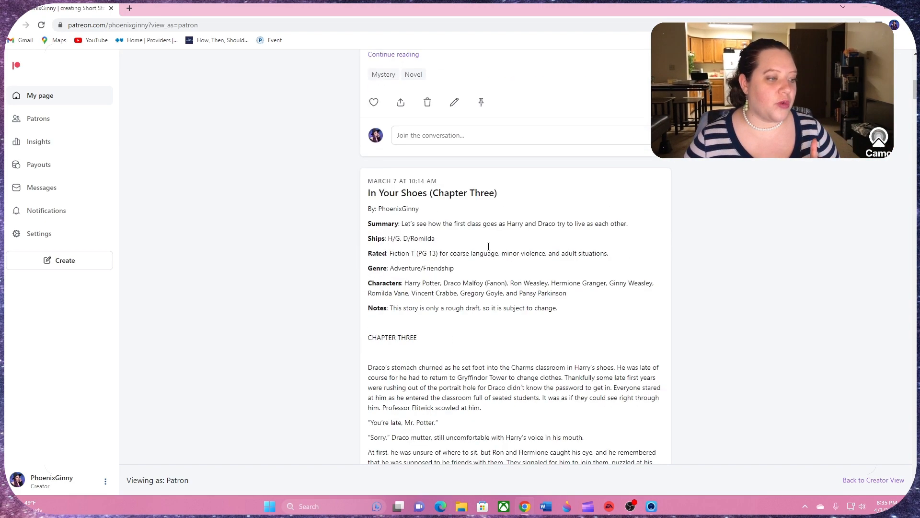
{"action": "scroll", "scroll_direction": "down", "scroll_amount": 3}
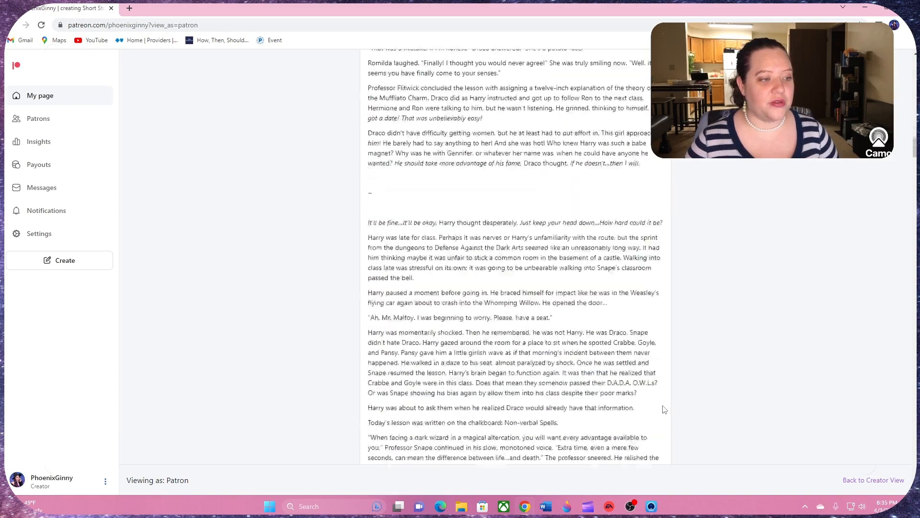
{"action": "scroll", "scroll_direction": "down", "scroll_amount": 3}
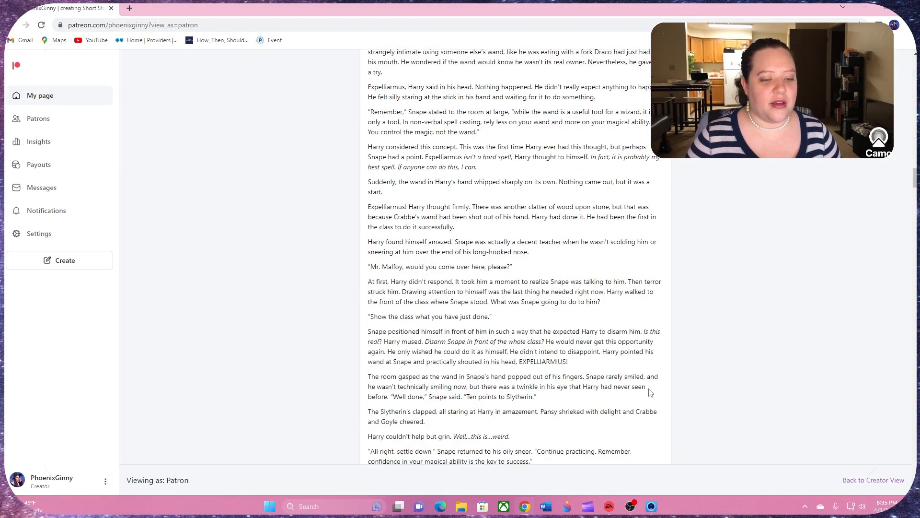
{"action": "mouse_move", "coordinate": [681, 397]}
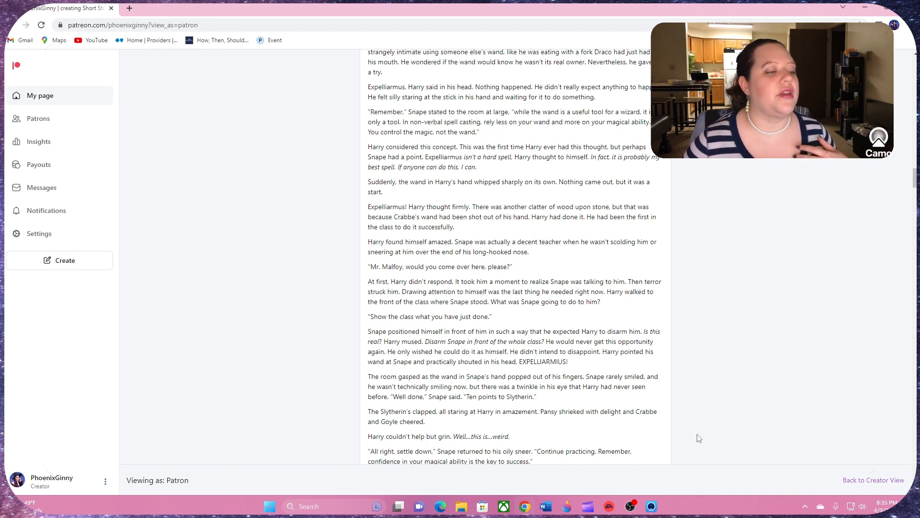
{"action": "mouse_move", "coordinate": [720, 452]}
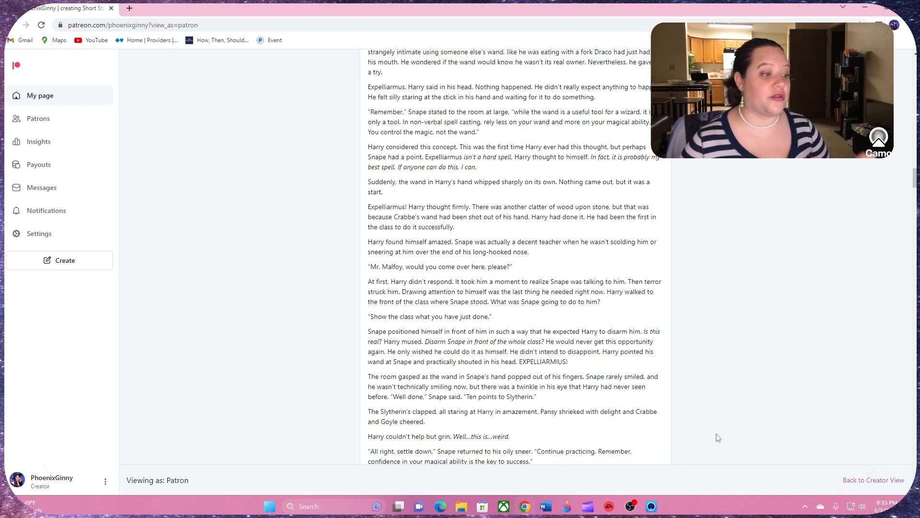
{"action": "scroll", "scroll_direction": "down", "scroll_amount": 3}
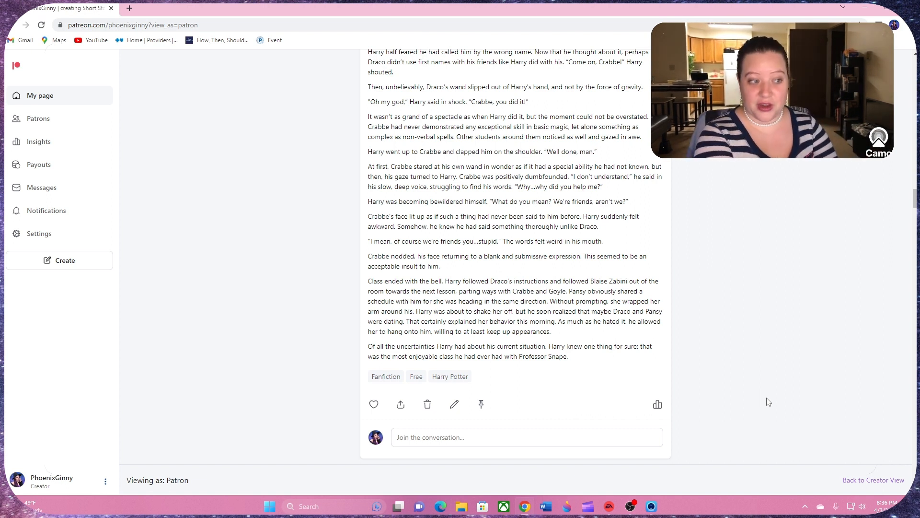
{"action": "scroll", "scroll_direction": "up", "scroll_amount": 3}
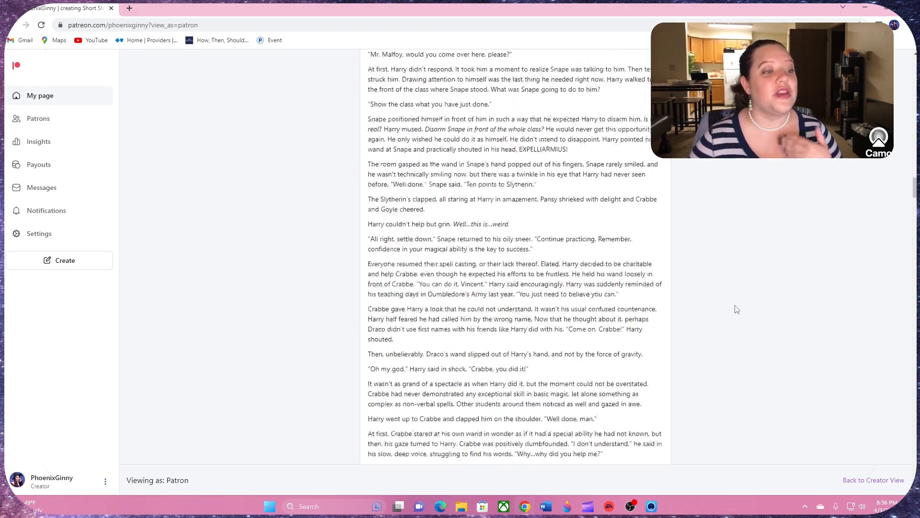
{"action": "scroll", "scroll_direction": "up", "scroll_amount": 3}
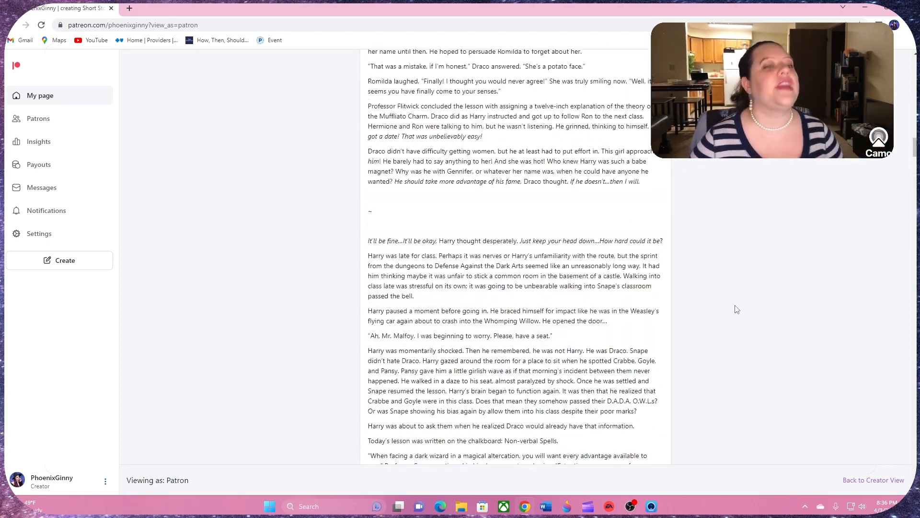
{"action": "scroll", "scroll_direction": "up", "scroll_amount": 3}
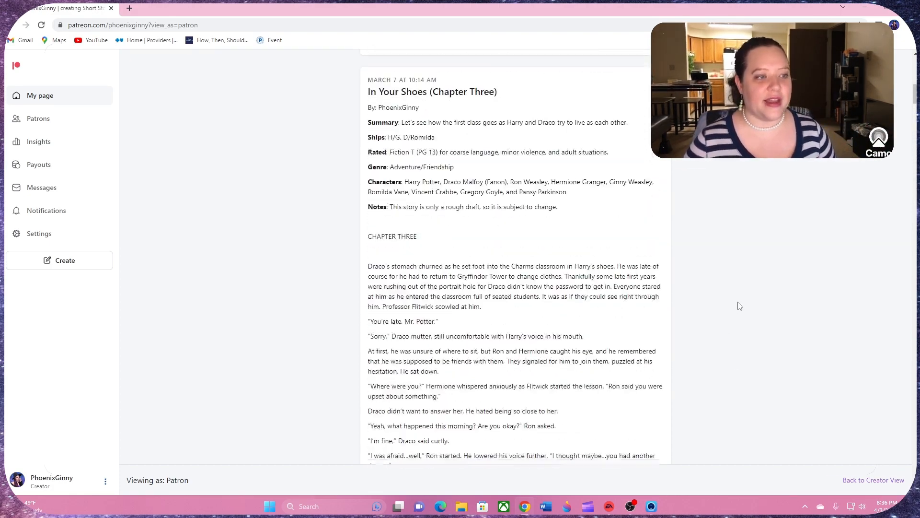
{"action": "left_click", "coordinate": [41, 95]}
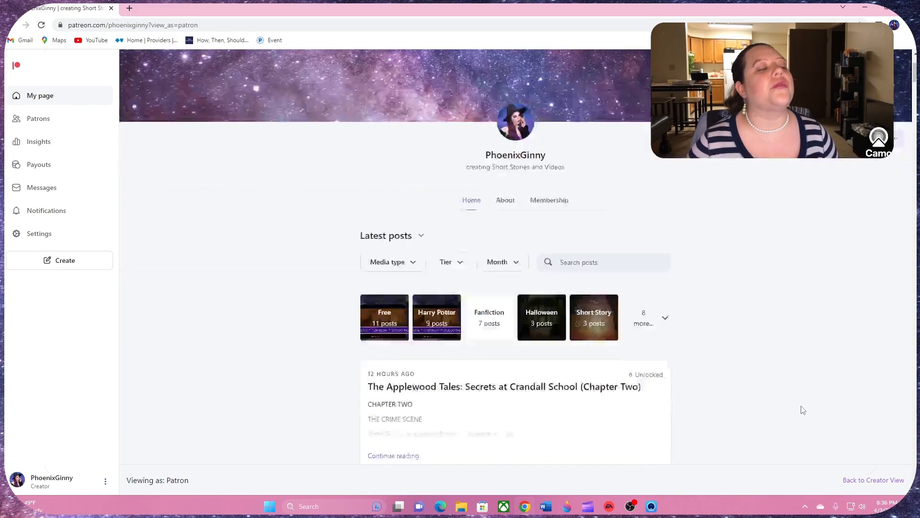
{"action": "scroll", "scroll_direction": "down", "scroll_amount": 3}
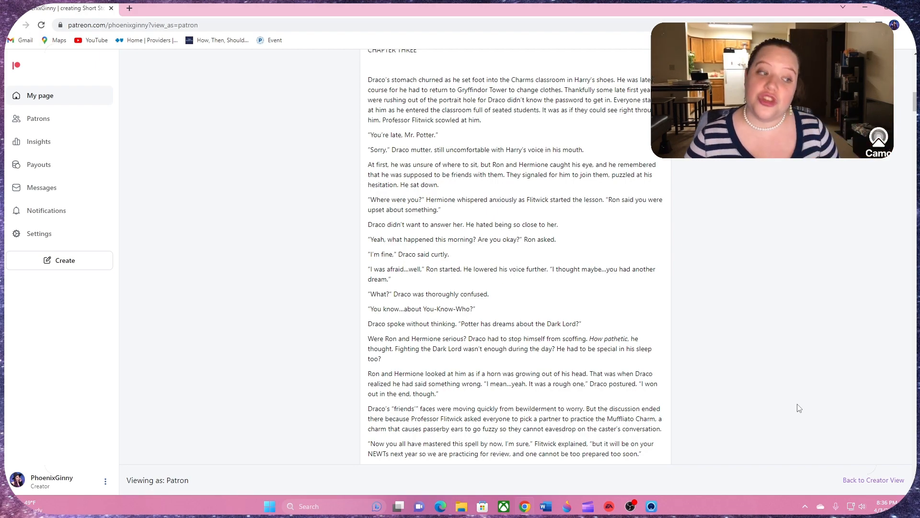
{"action": "scroll", "scroll_direction": "down", "scroll_amount": 3}
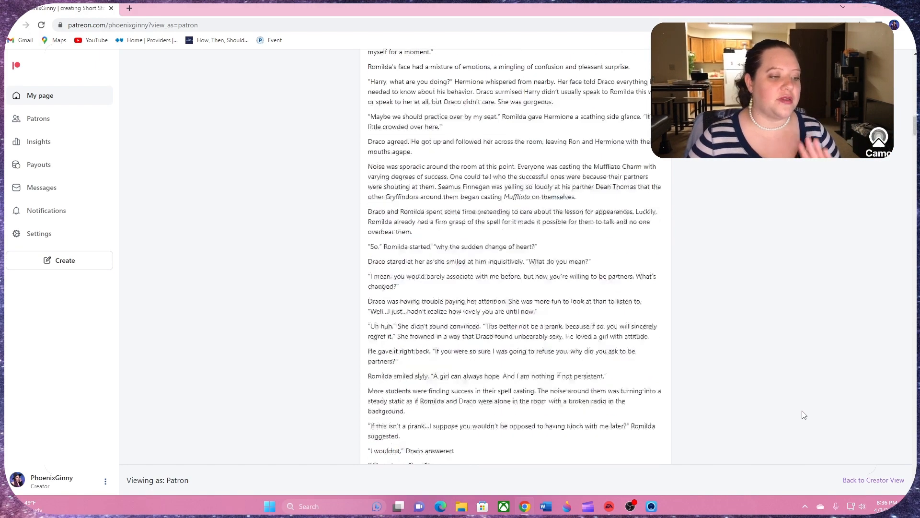
{"action": "scroll", "scroll_direction": "down", "scroll_amount": 3}
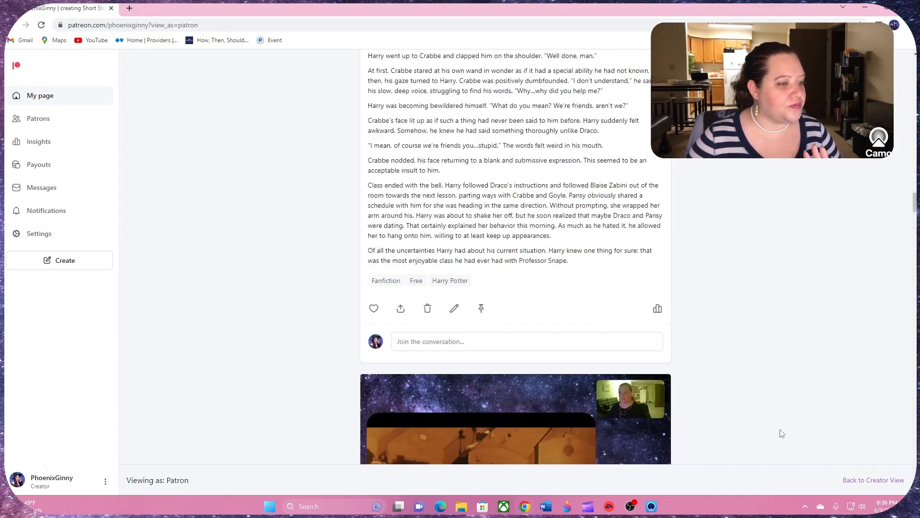
{"action": "scroll", "scroll_direction": "down", "scroll_amount": 3}
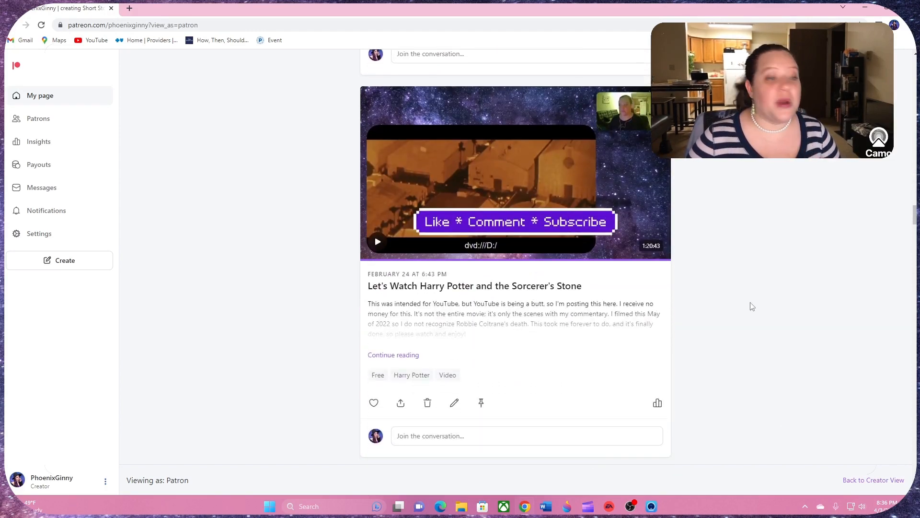
{"action": "mouse_move", "coordinate": [380, 276]}
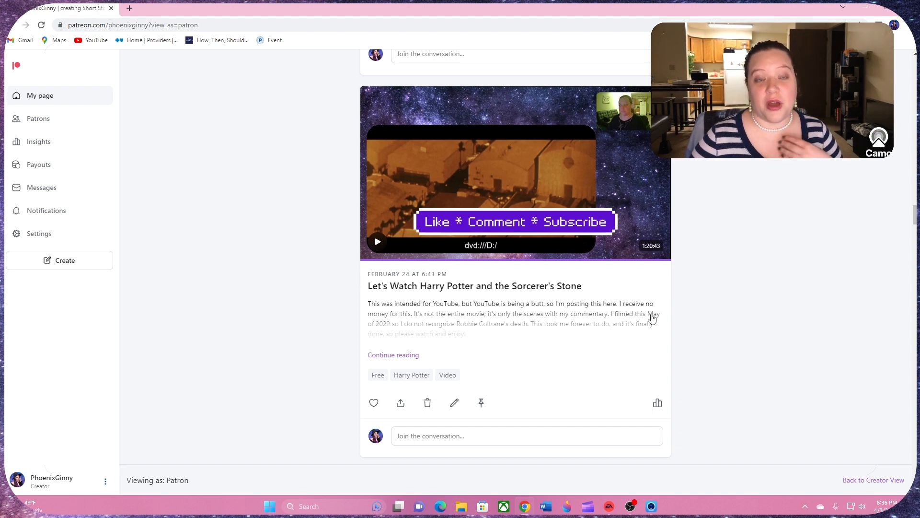
{"action": "mouse_move", "coordinate": [732, 257]}
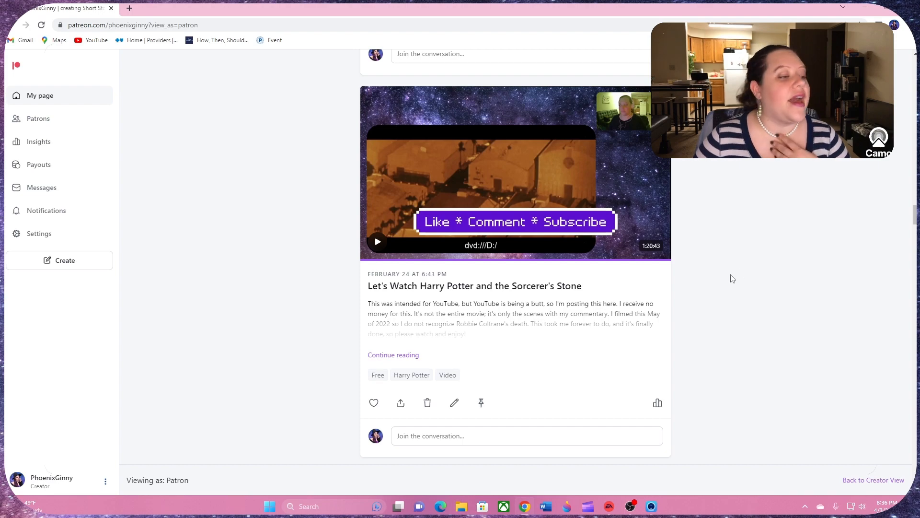
{"action": "mouse_move", "coordinate": [660, 328]}
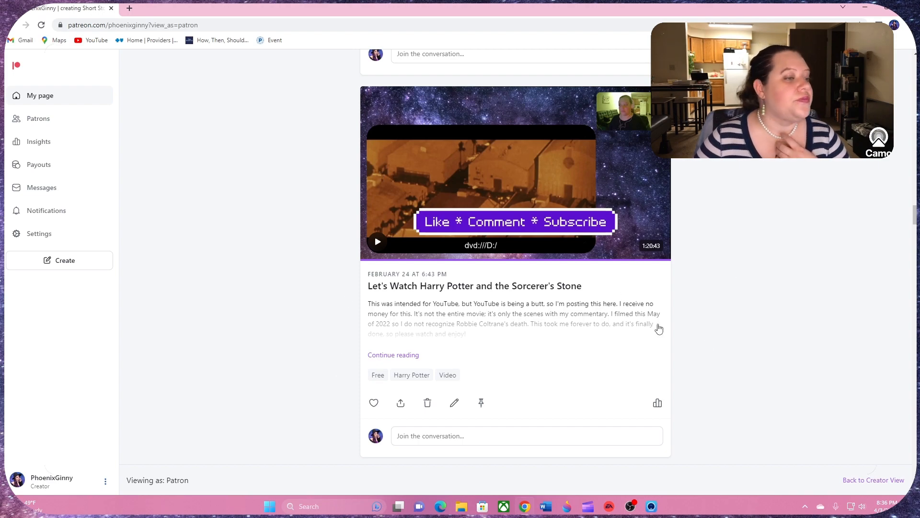
Scroll back up to the newest Applewood Tales post and category tiles
{"action": "scroll", "scroll_direction": "down", "scroll_amount": 3}
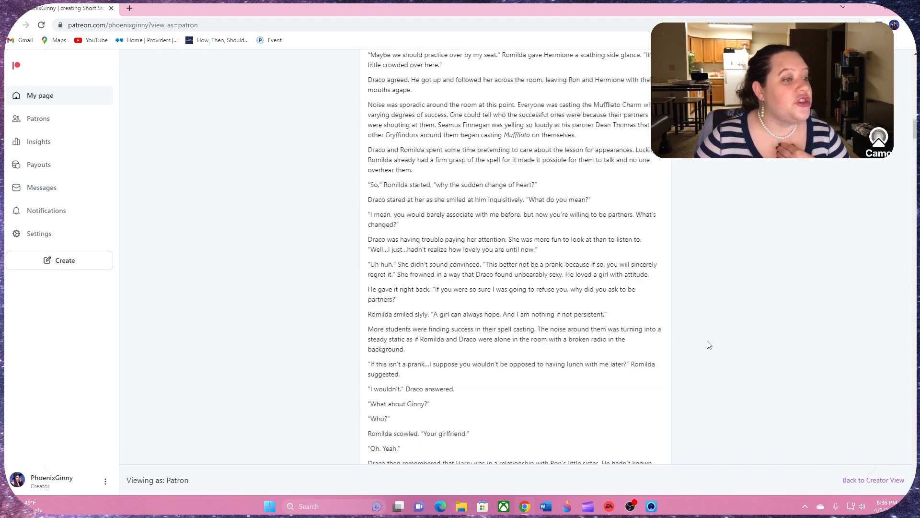
{"action": "scroll", "scroll_direction": "up", "scroll_amount": 3}
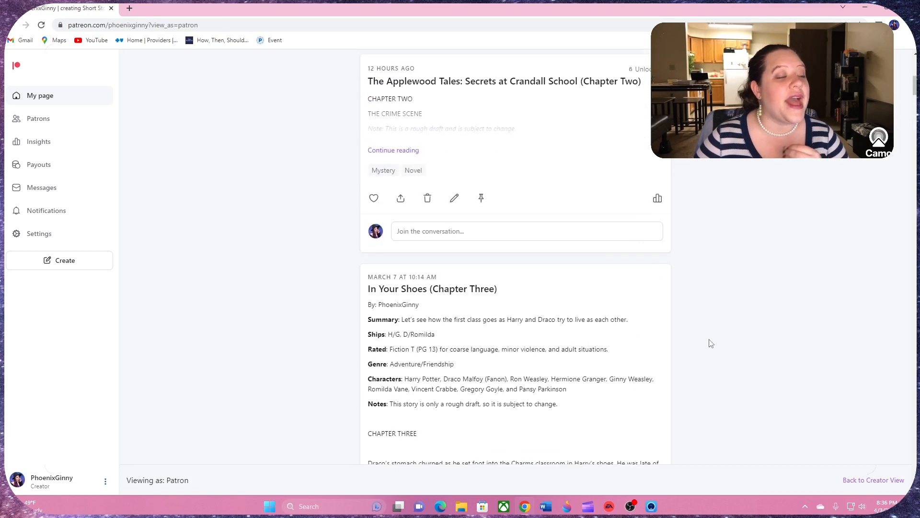
{"action": "scroll", "scroll_direction": "up", "scroll_amount": 3}
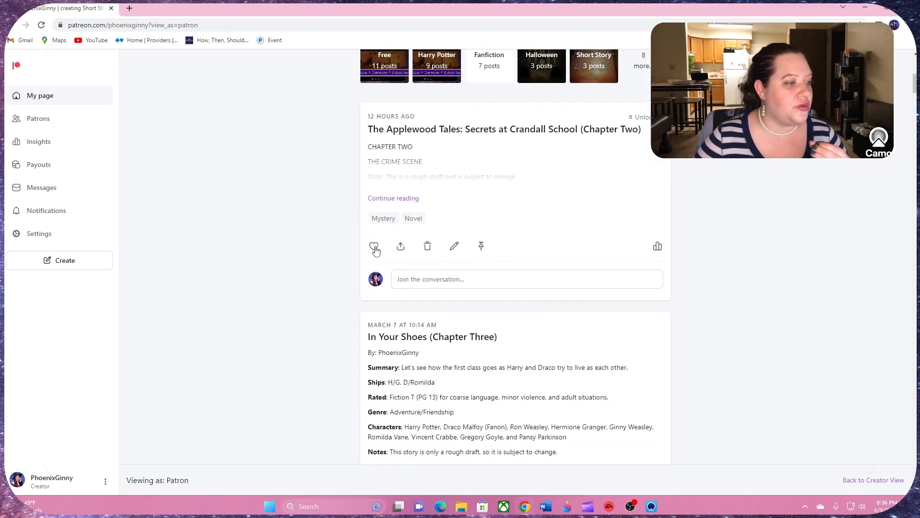
{"action": "left_click", "coordinate": [374, 246]}
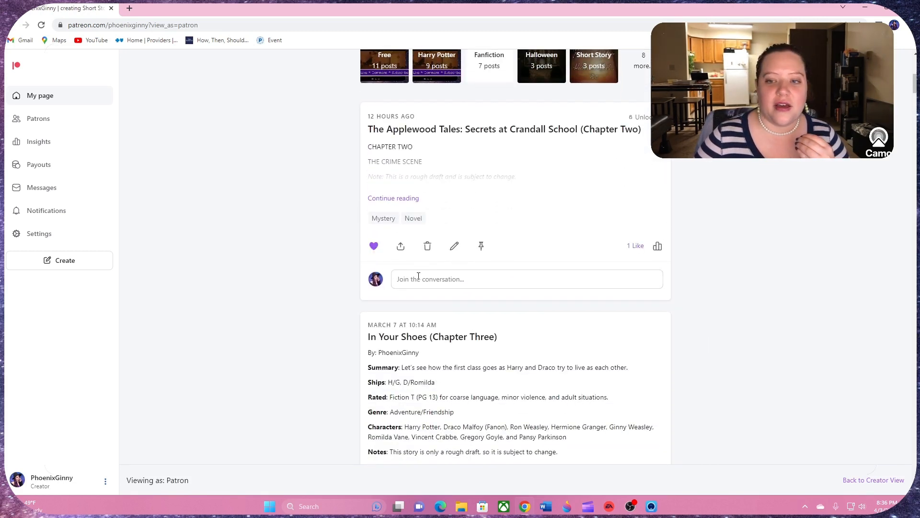
{"action": "left_click", "coordinate": [373, 246]}
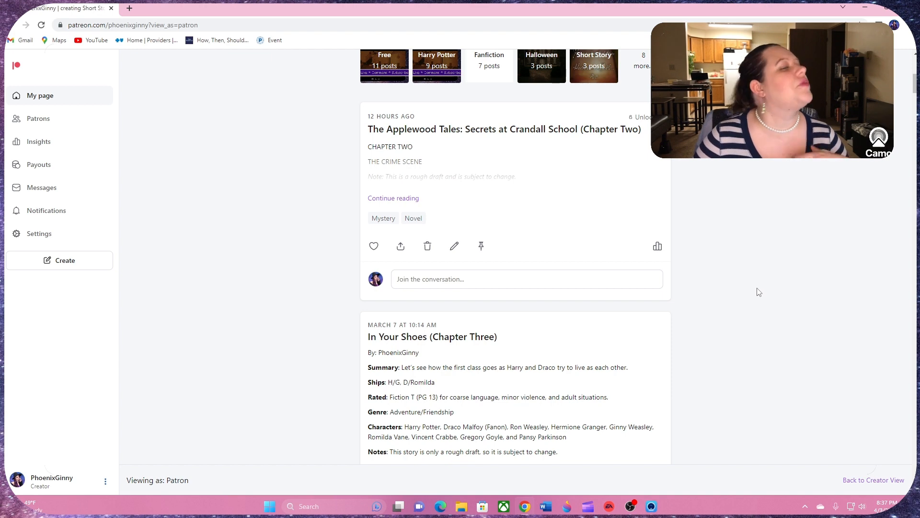
{"action": "scroll", "scroll_direction": "up", "scroll_amount": 3}
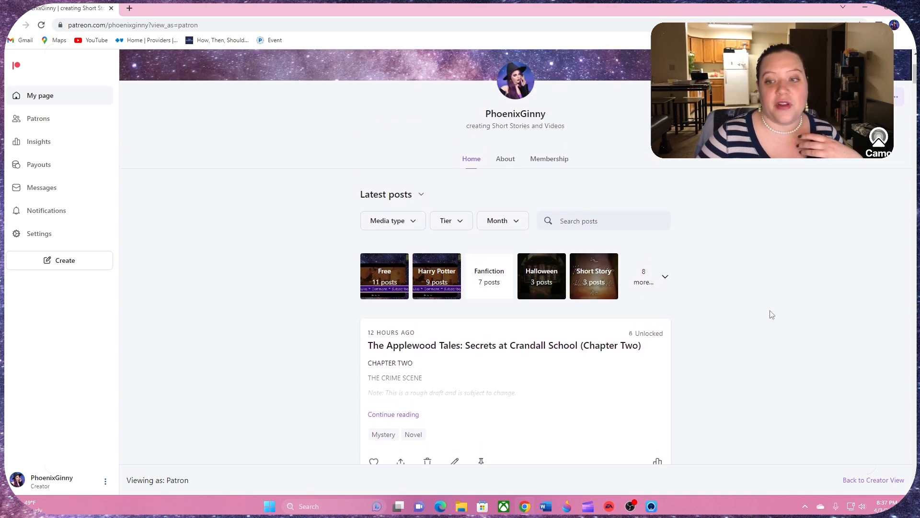
{"action": "scroll", "scroll_direction": "down", "scroll_amount": 3}
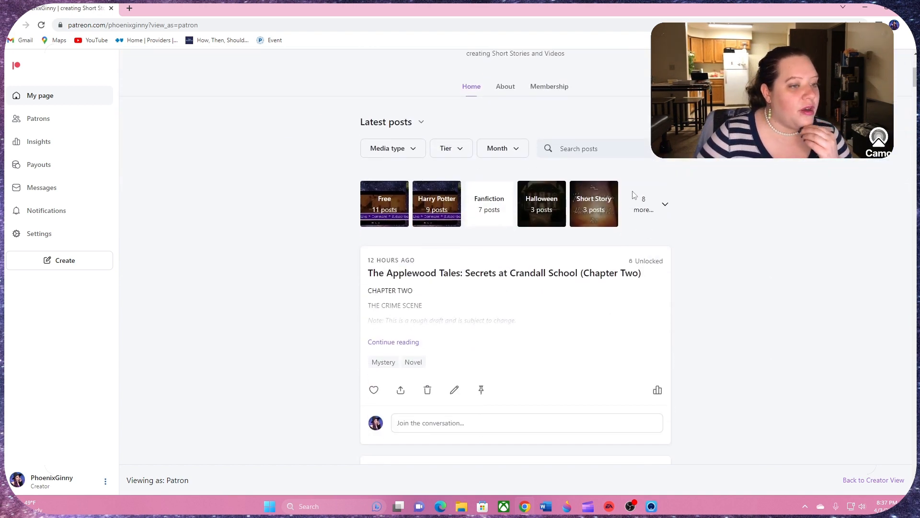
Show the '8 more' tags (Mystery, Novel, Essay, Memorial Day, Poem, Video), then return to the page top
{"action": "left_click", "coordinate": [644, 204]}
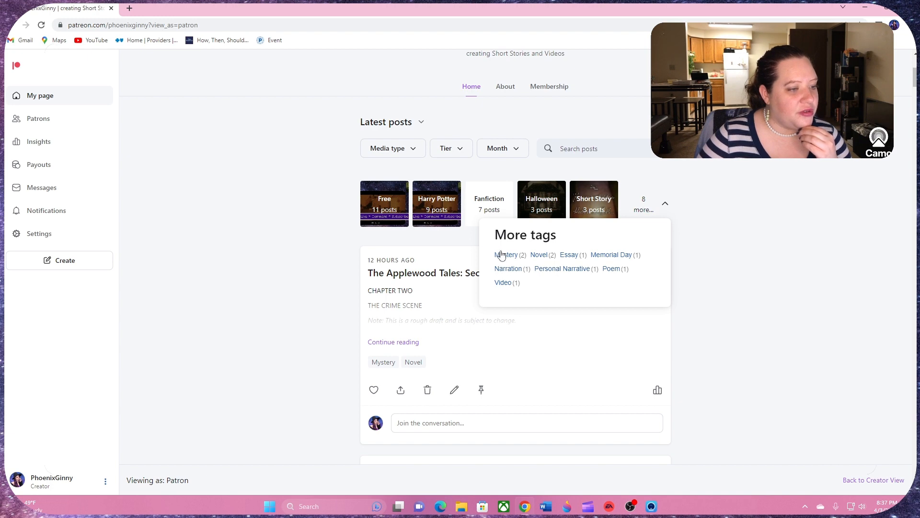
{"action": "mouse_move", "coordinate": [610, 259]}
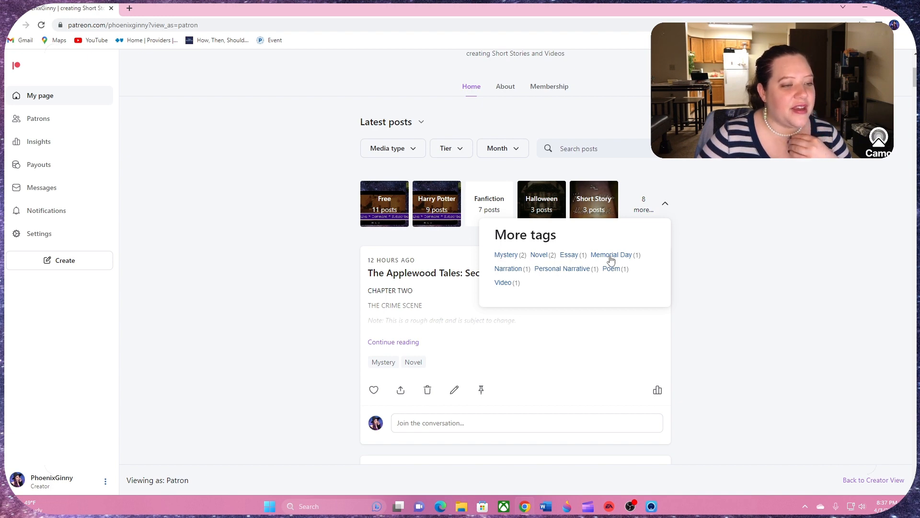
{"action": "mouse_move", "coordinate": [593, 265]}
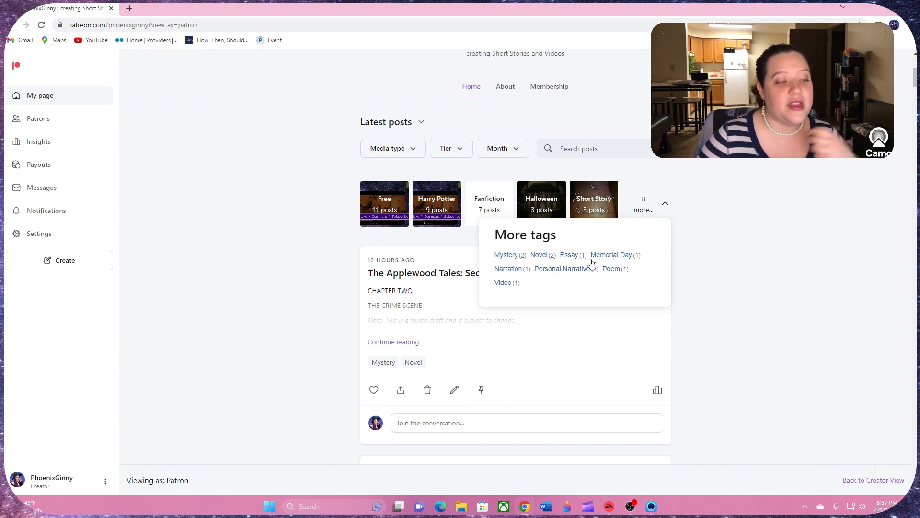
{"action": "mouse_move", "coordinate": [568, 270]}
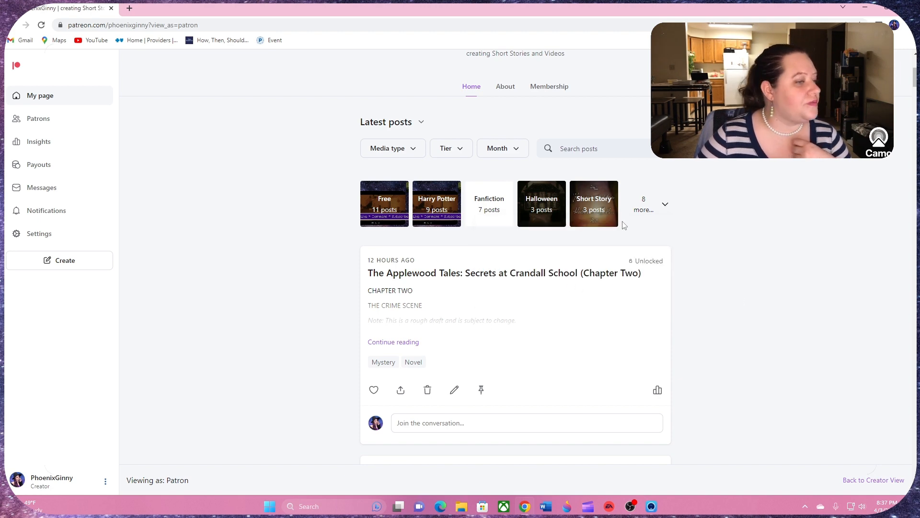
{"action": "mouse_move", "coordinate": [765, 328]}
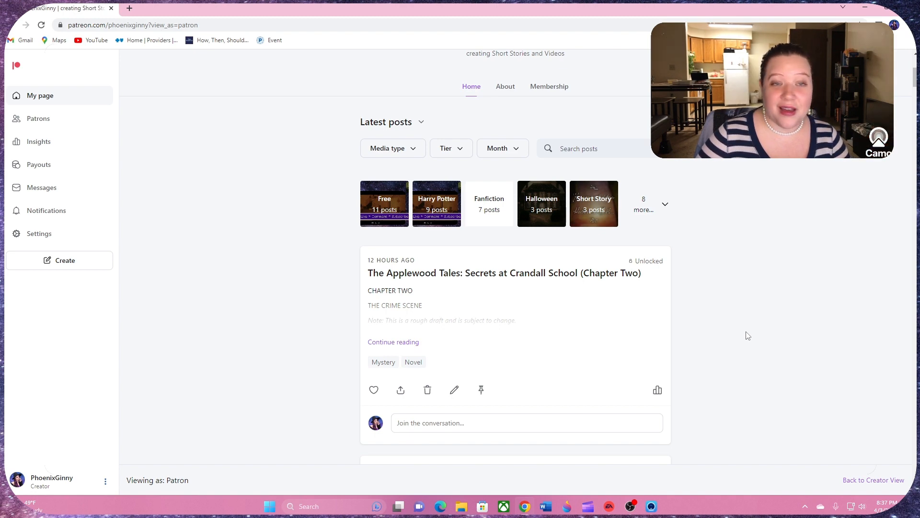
{"action": "scroll", "scroll_direction": "up", "scroll_amount": 3}
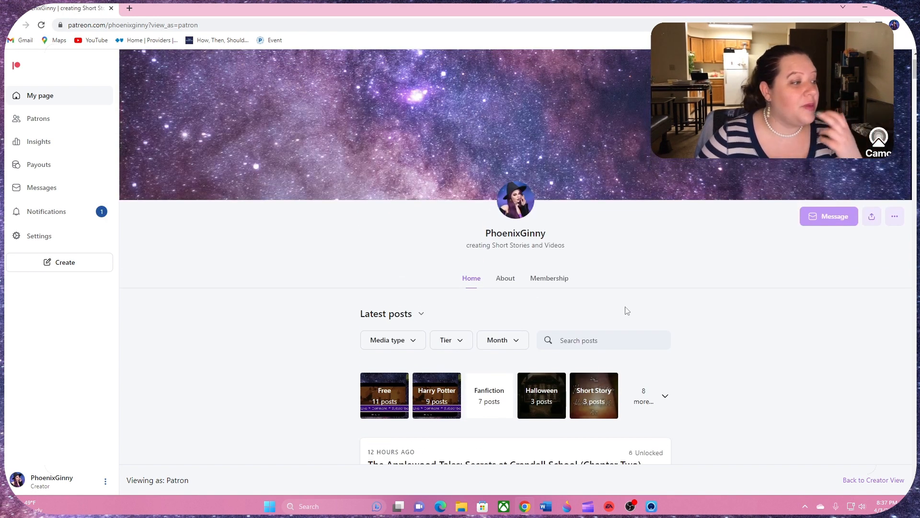
{"action": "mouse_move", "coordinate": [46, 211]}
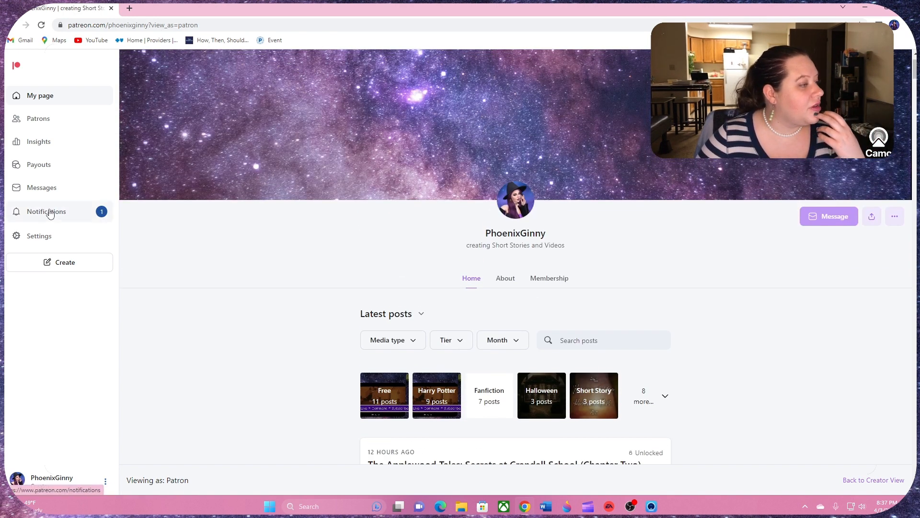
View the Membership tab and the $5/month Literature Fan tier with its description
{"action": "left_click", "coordinate": [548, 278]}
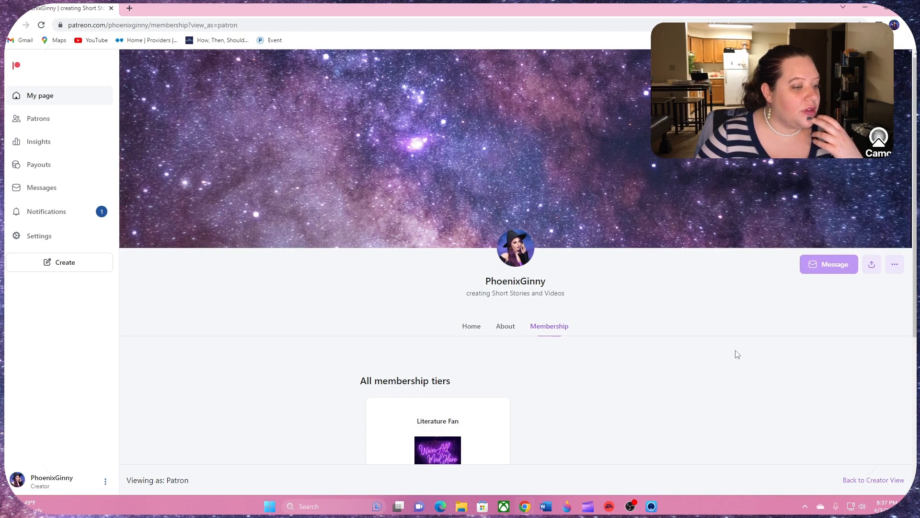
{"action": "scroll", "scroll_direction": "down", "scroll_amount": 3}
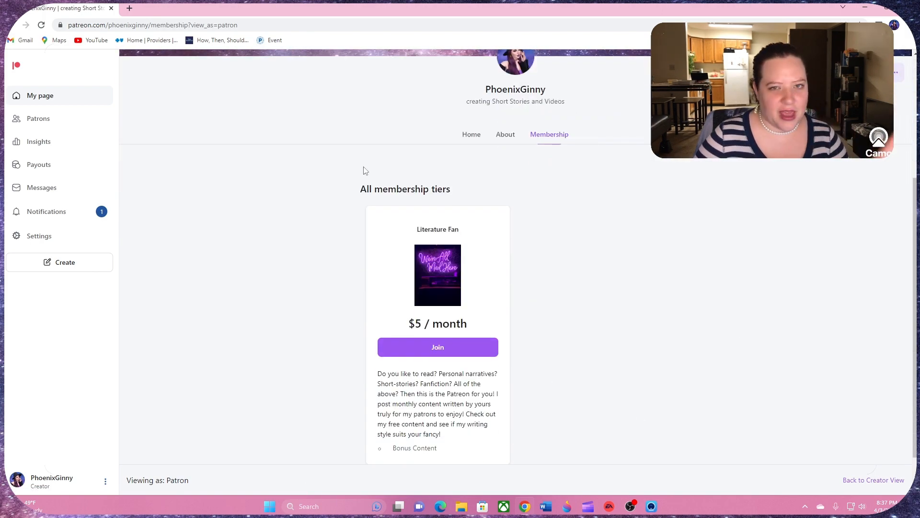
{"action": "mouse_move", "coordinate": [605, 263]}
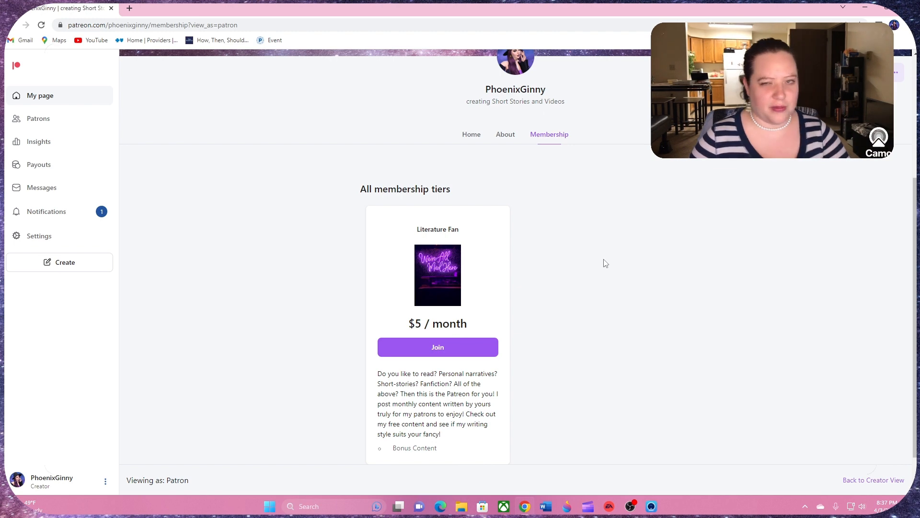
{"action": "mouse_move", "coordinate": [689, 378]}
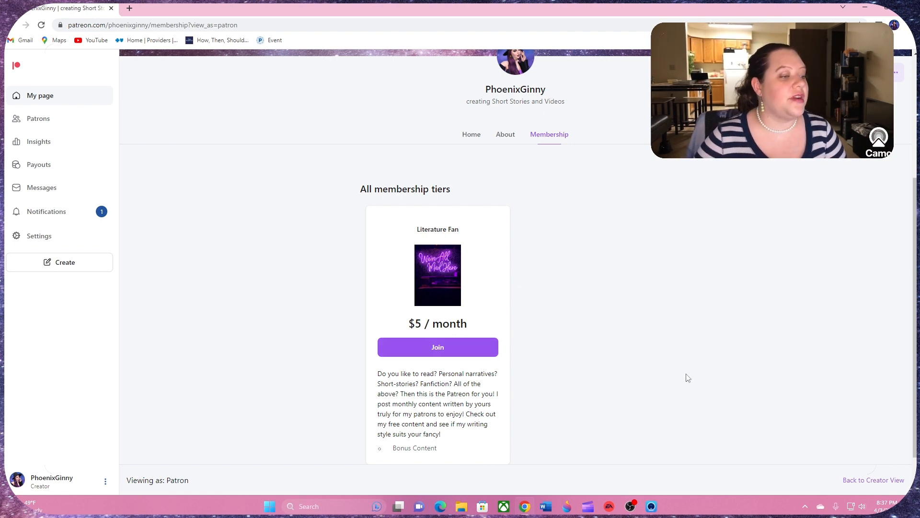
{"action": "scroll", "scroll_direction": "down", "scroll_amount": 3}
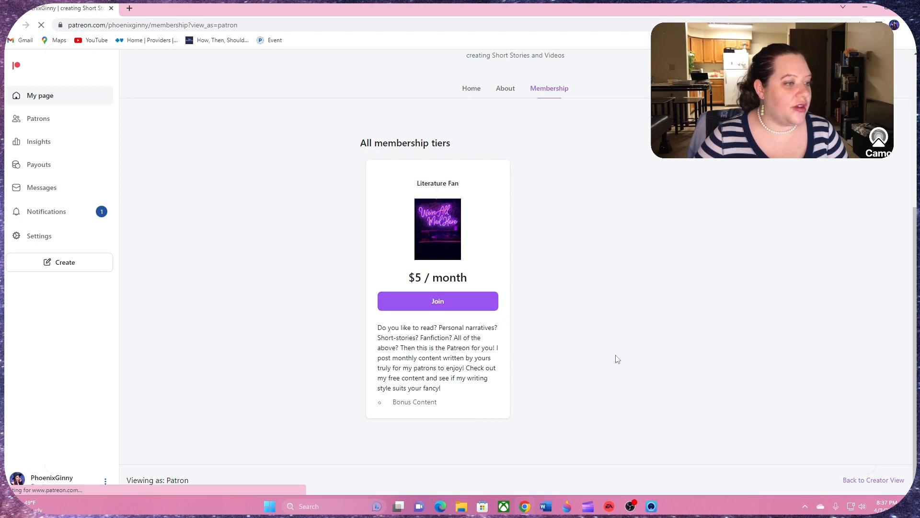
{"action": "left_click", "coordinate": [437, 300]}
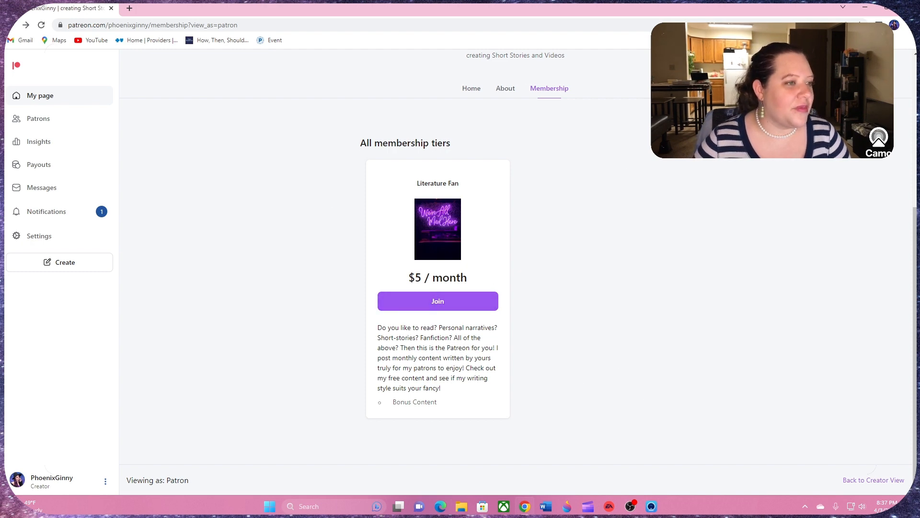
{"action": "scroll", "scroll_direction": "up", "scroll_amount": 3}
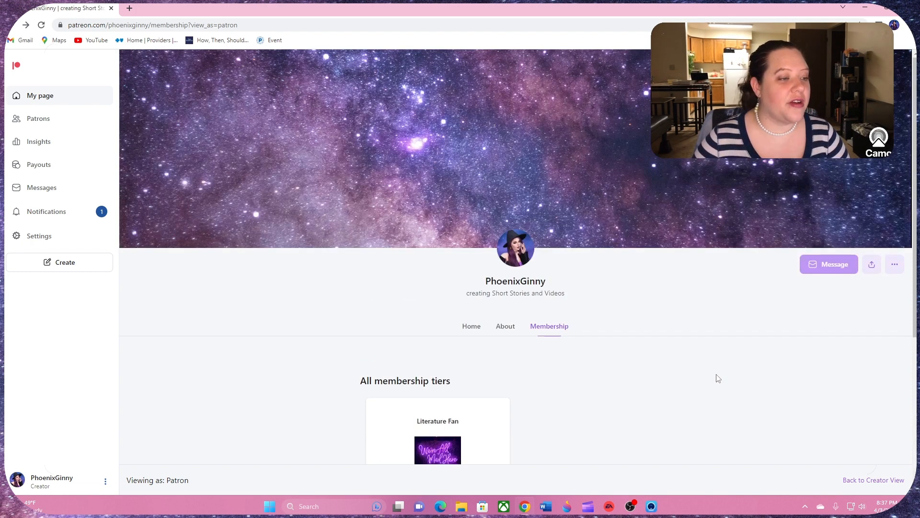
{"action": "scroll", "scroll_direction": "down", "scroll_amount": 3}
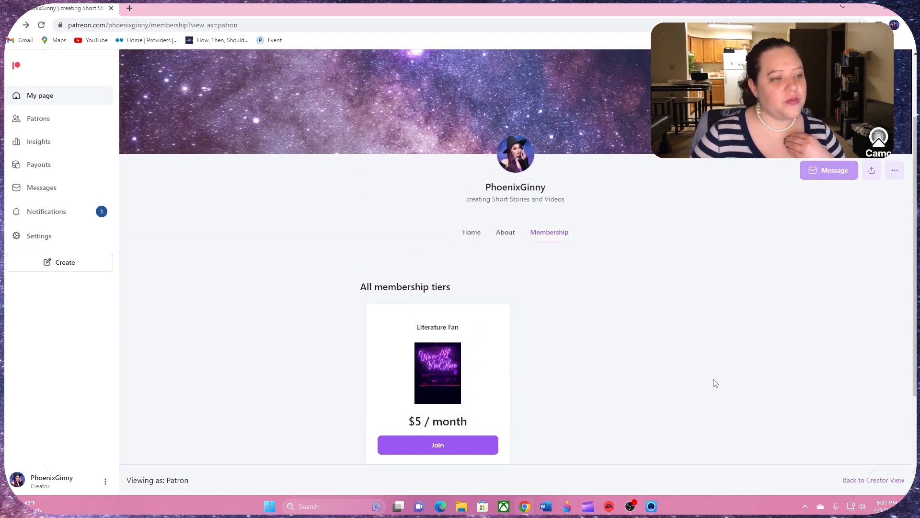
Return to the Home tab and scroll through the latest posts back to the Chapter Two post
{"action": "left_click", "coordinate": [471, 232]}
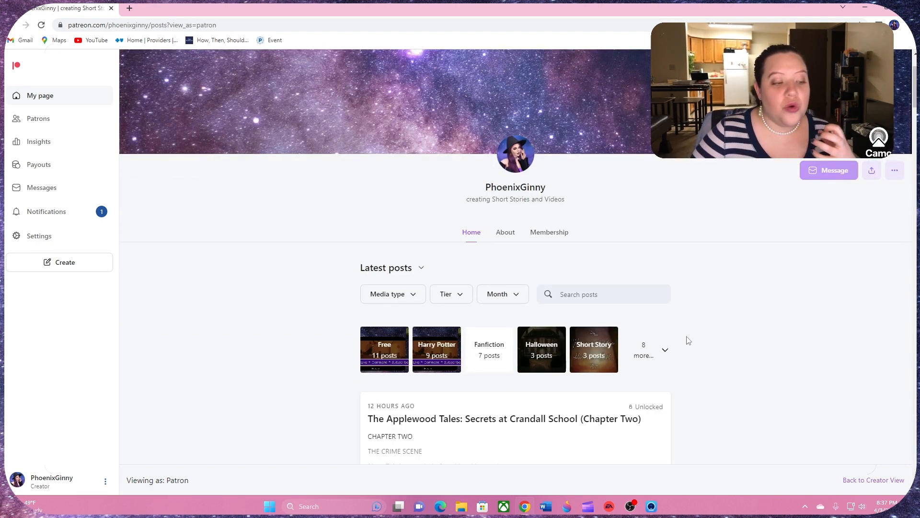
{"action": "scroll", "scroll_direction": "down", "scroll_amount": 3}
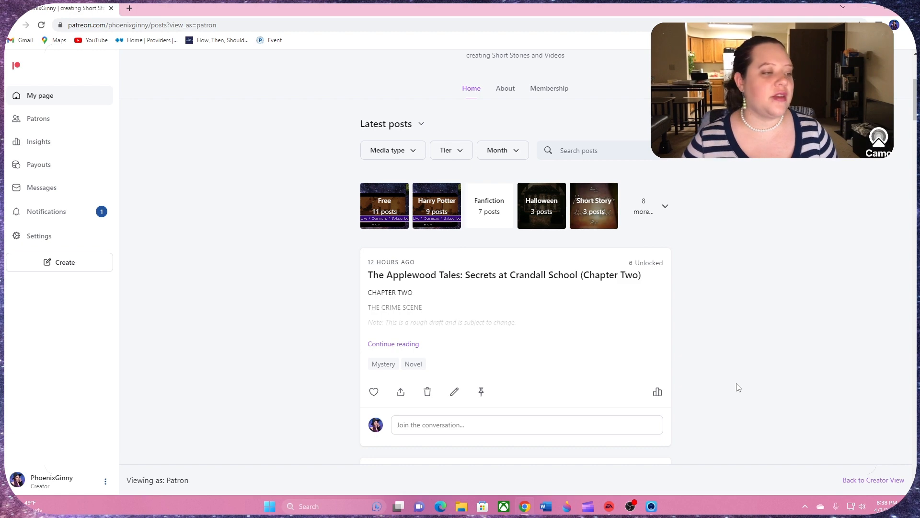
{"action": "scroll", "scroll_direction": "up", "scroll_amount": 3}
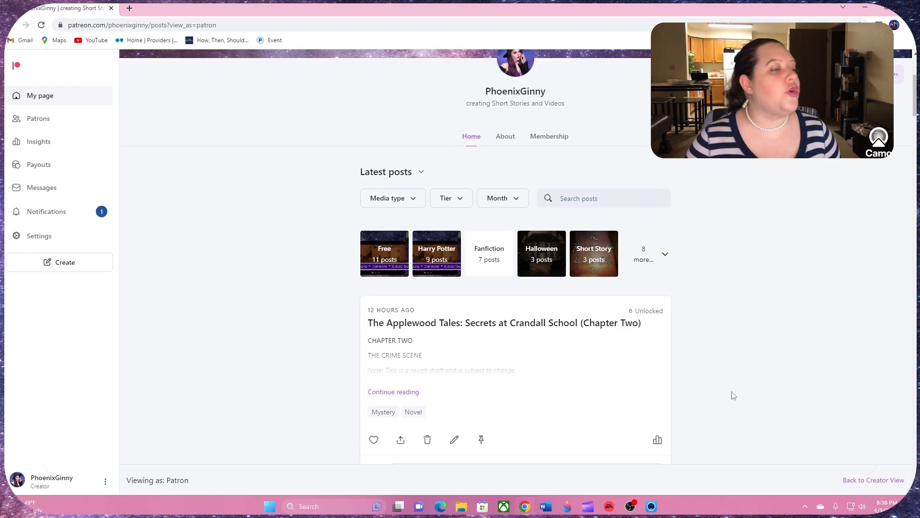
{"action": "scroll", "scroll_direction": "up", "scroll_amount": 3}
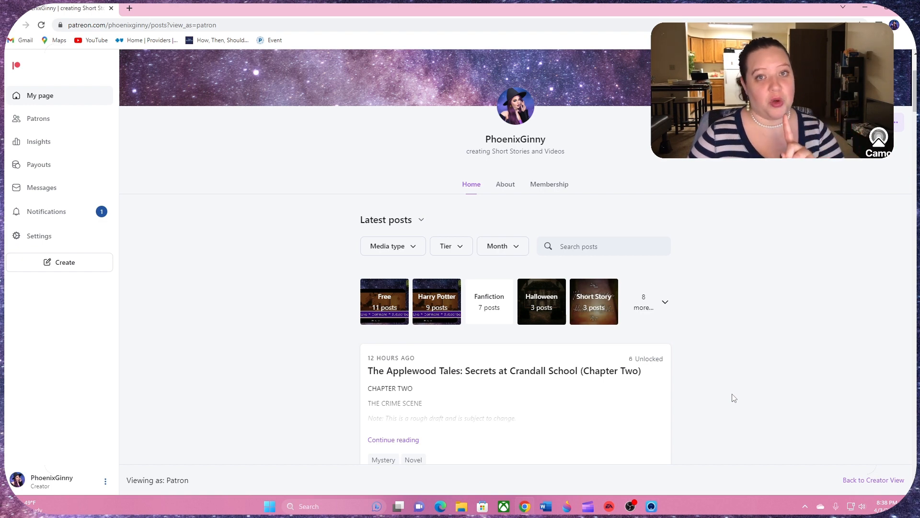
{"action": "mouse_move", "coordinate": [764, 409]}
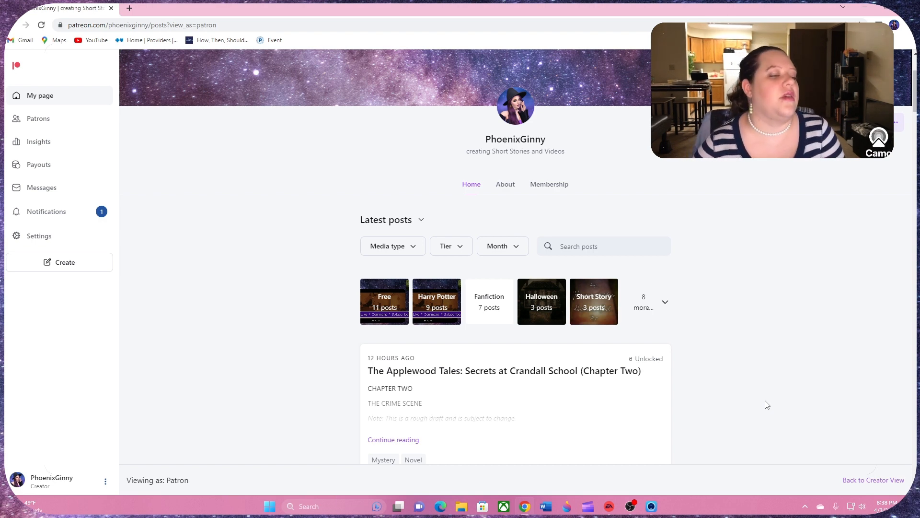
{"action": "scroll", "scroll_direction": "up", "scroll_amount": 3}
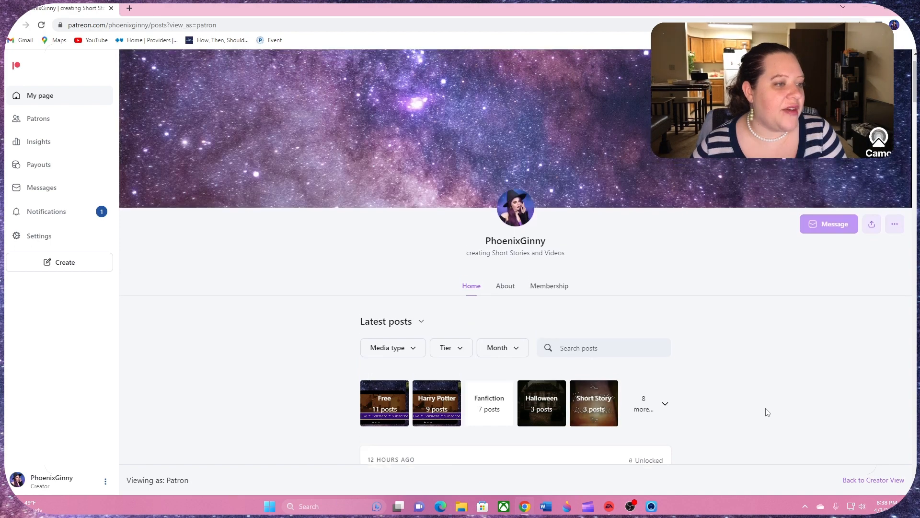
{"action": "scroll", "scroll_direction": "down", "scroll_amount": 3}
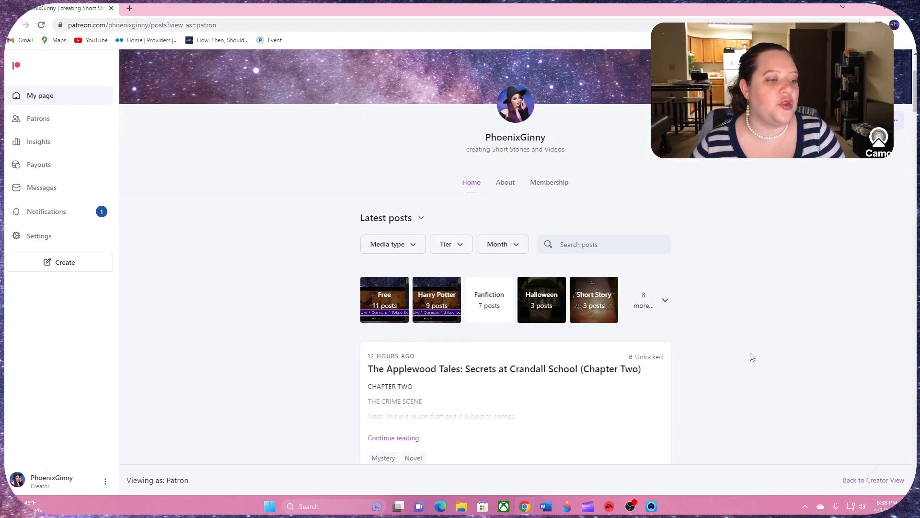
{"action": "mouse_move", "coordinate": [749, 362]}
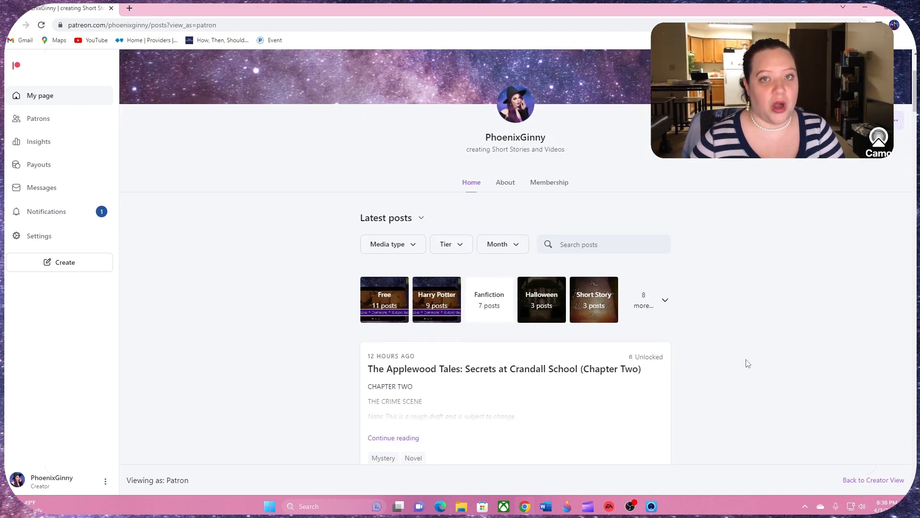
{"action": "mouse_move", "coordinate": [742, 368]}
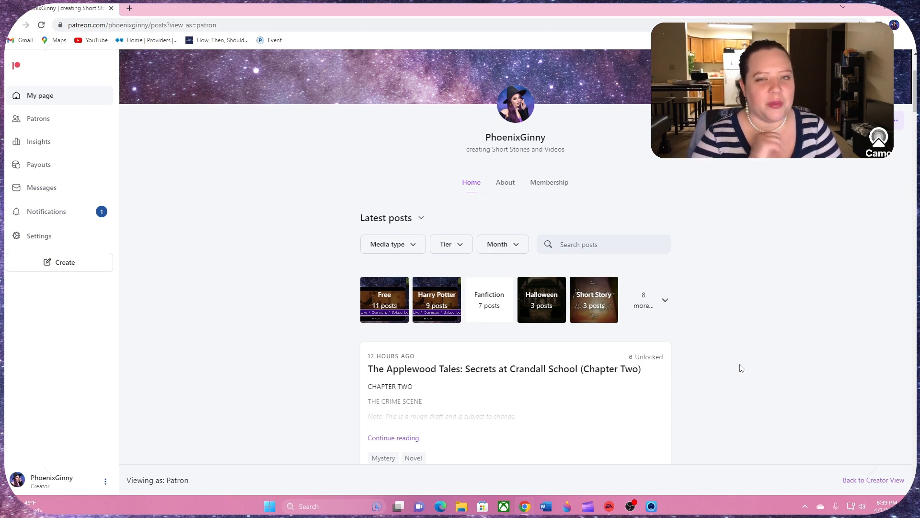
{"action": "mouse_move", "coordinate": [750, 380]}
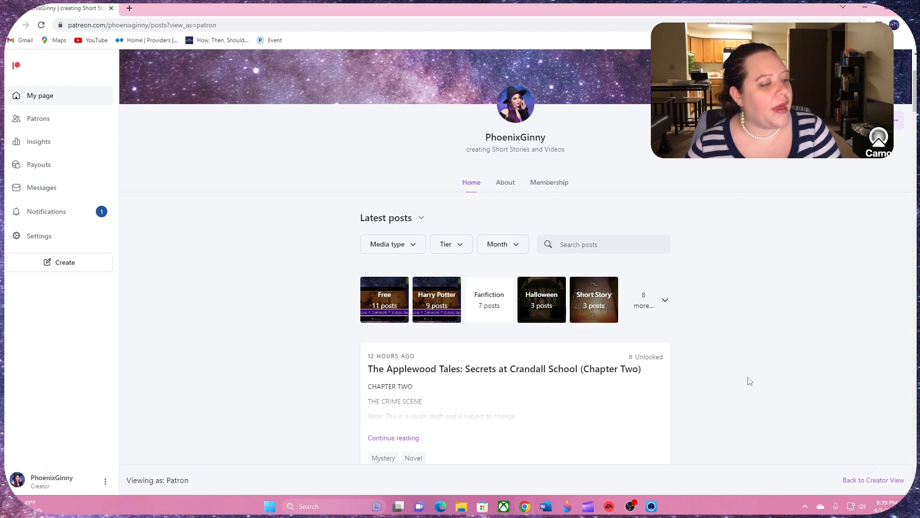
{"action": "scroll", "scroll_direction": "down", "scroll_amount": 3}
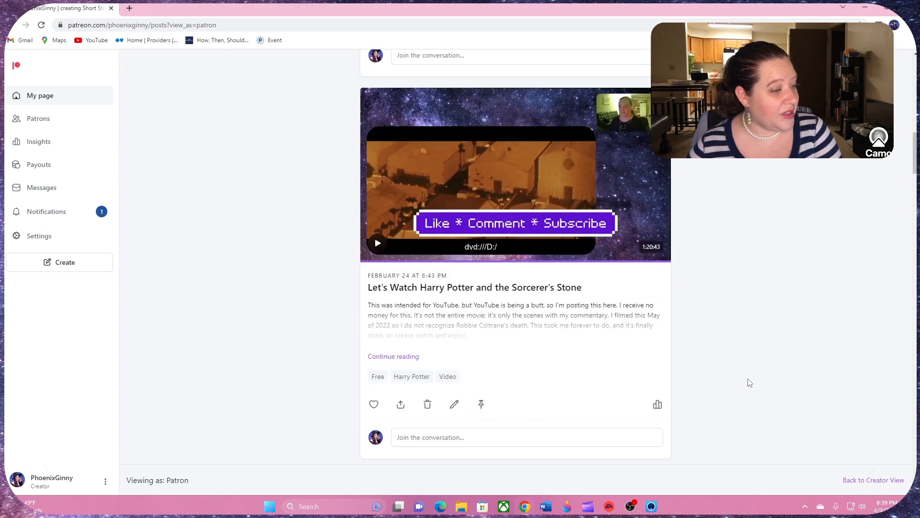
{"action": "scroll", "scroll_direction": "up", "scroll_amount": 3}
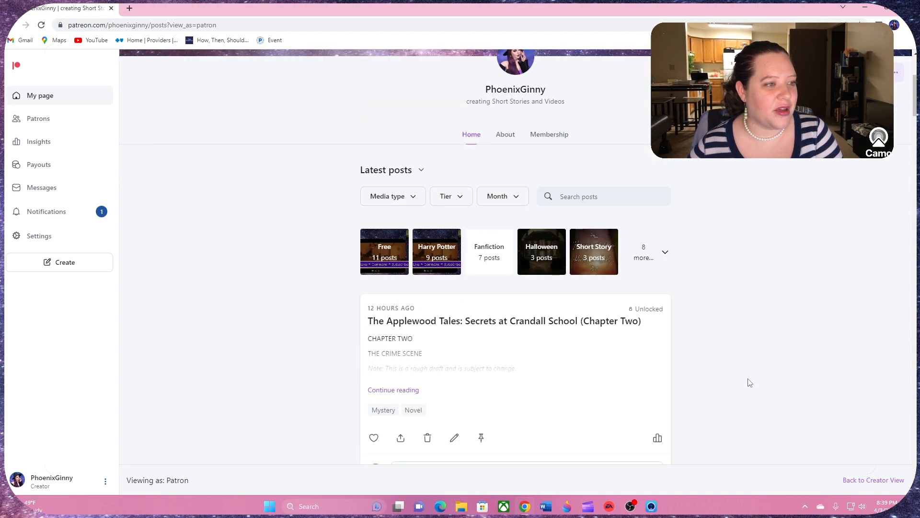
{"action": "scroll", "scroll_direction": "up", "scroll_amount": 3}
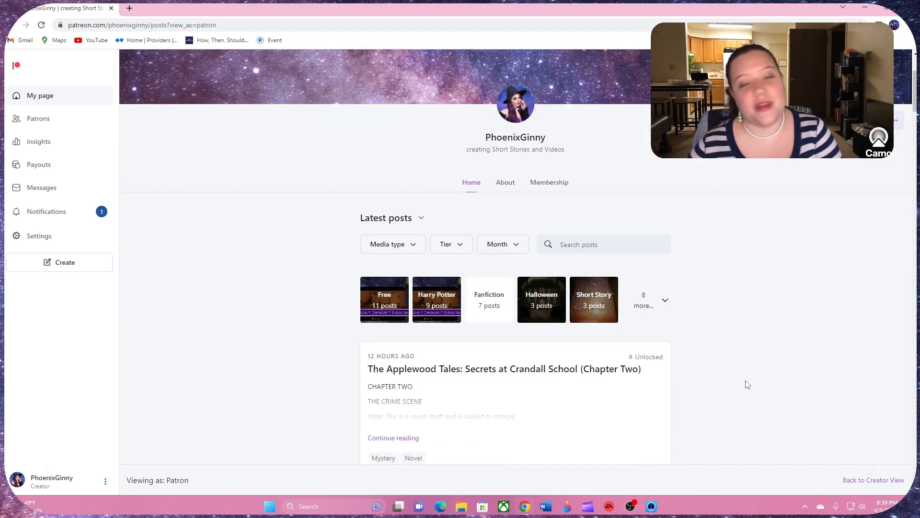
{"action": "mouse_move", "coordinate": [744, 403]}
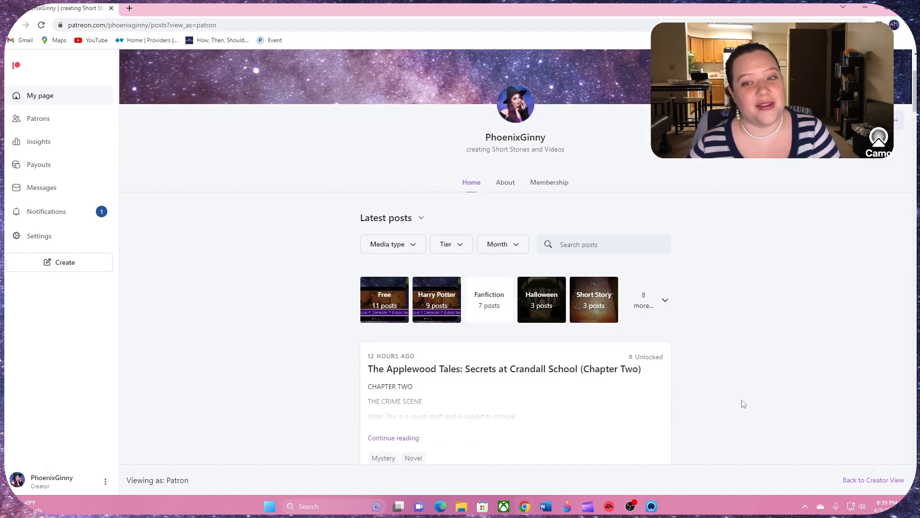